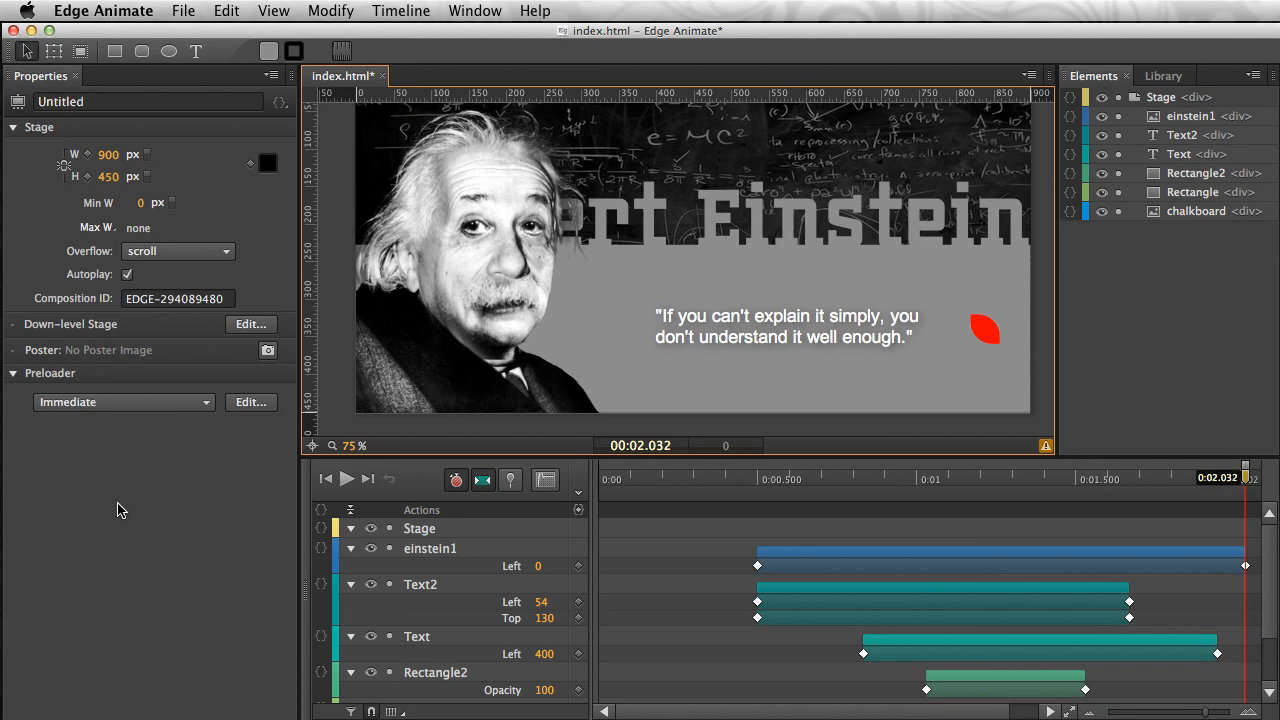
Step: Launch a browser preview of the Einstein quote animation via File > Preview In Browser
left_click(184, 12)
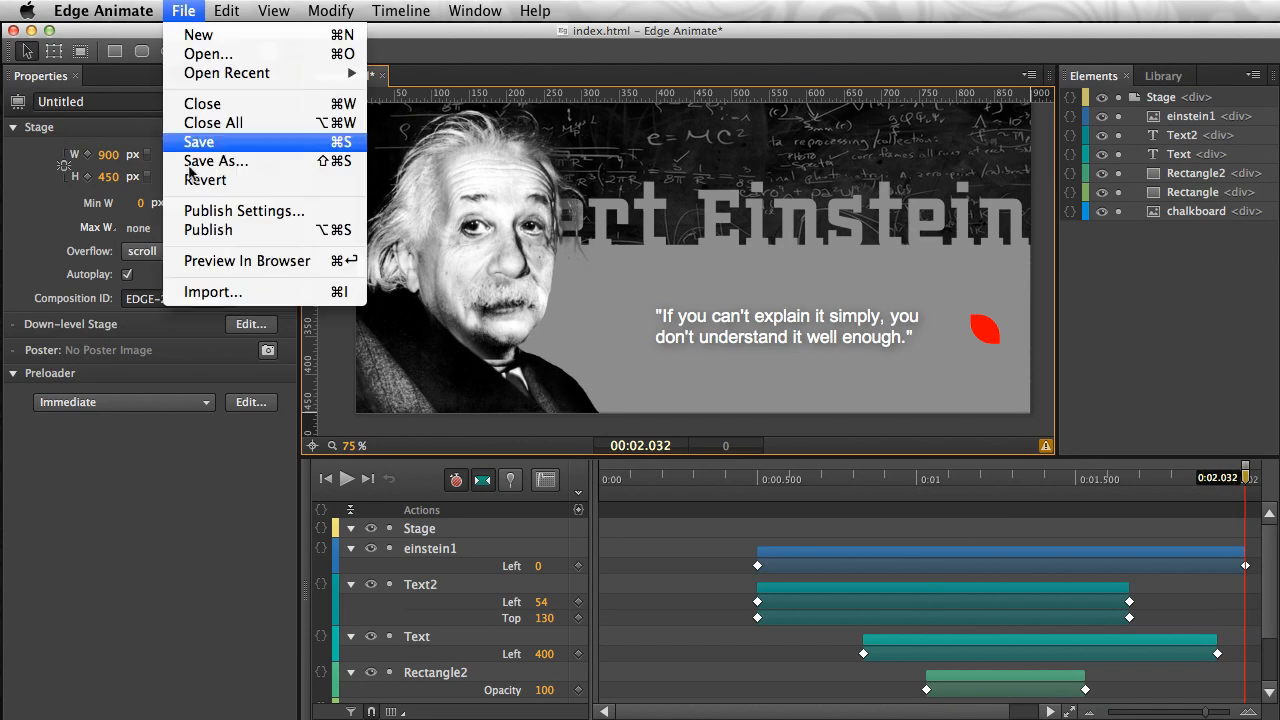
left_click(248, 260)
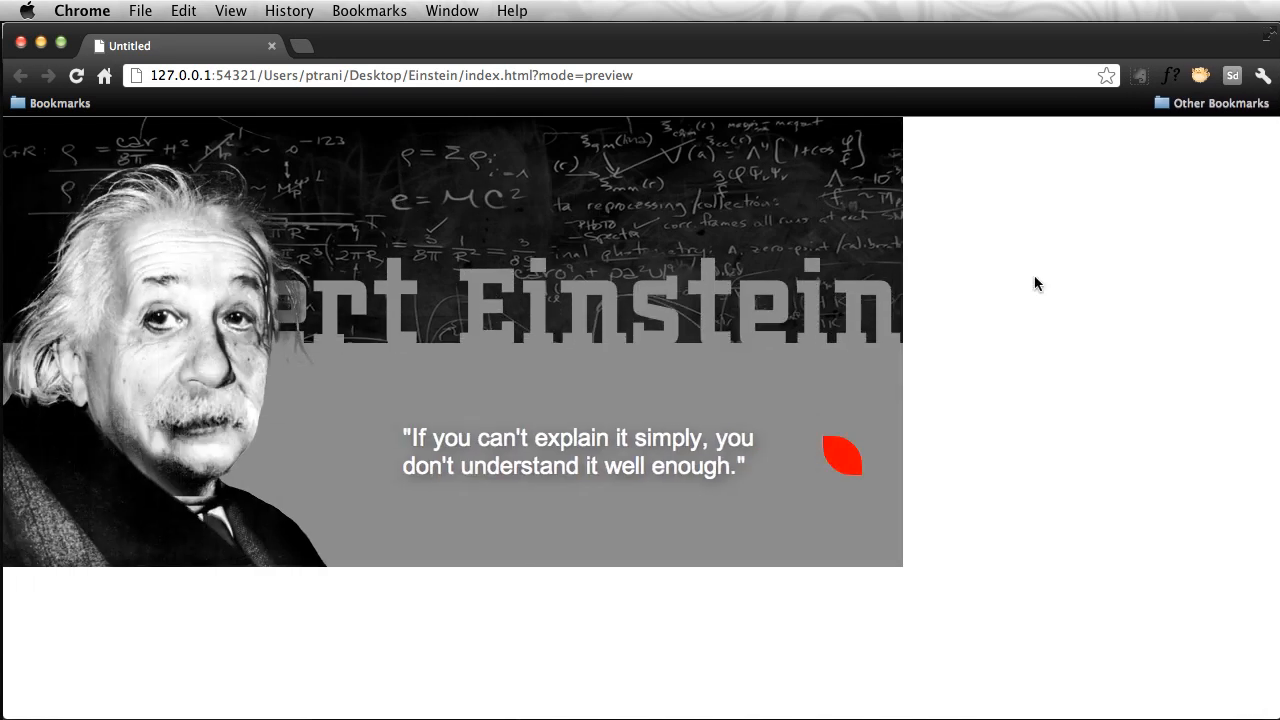
mouse_move(996, 318)
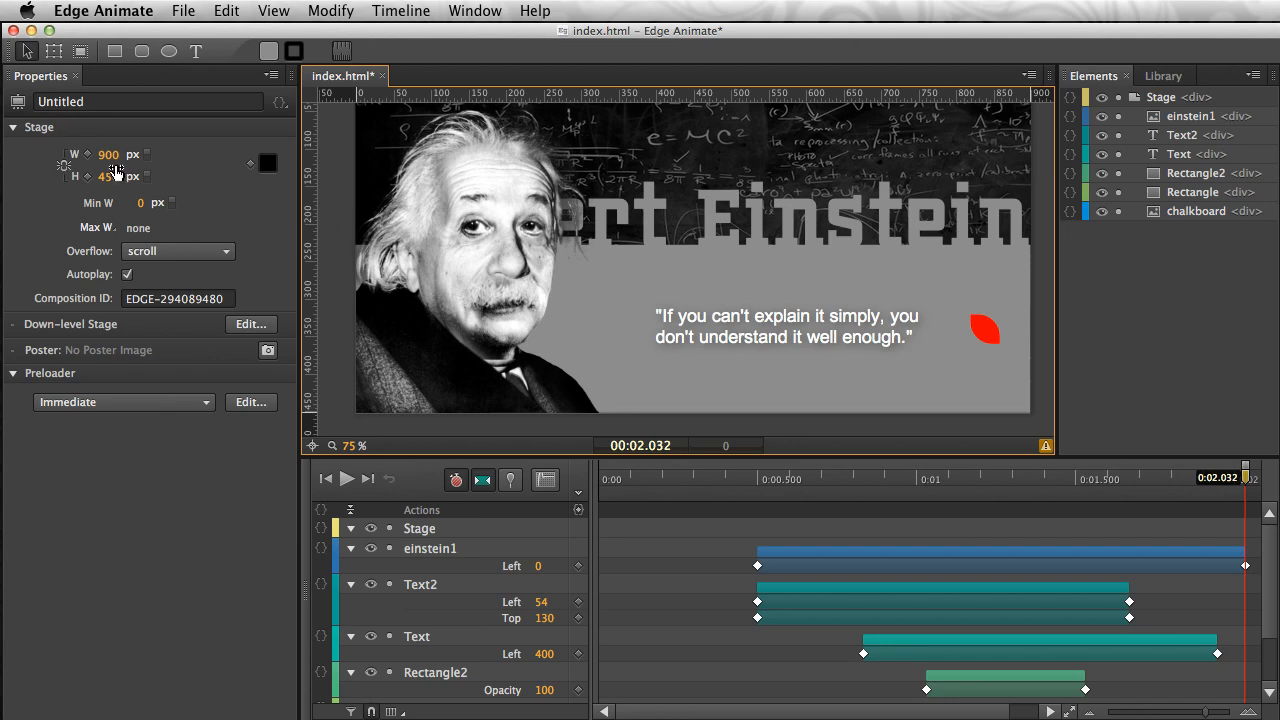
mouse_move(144, 156)
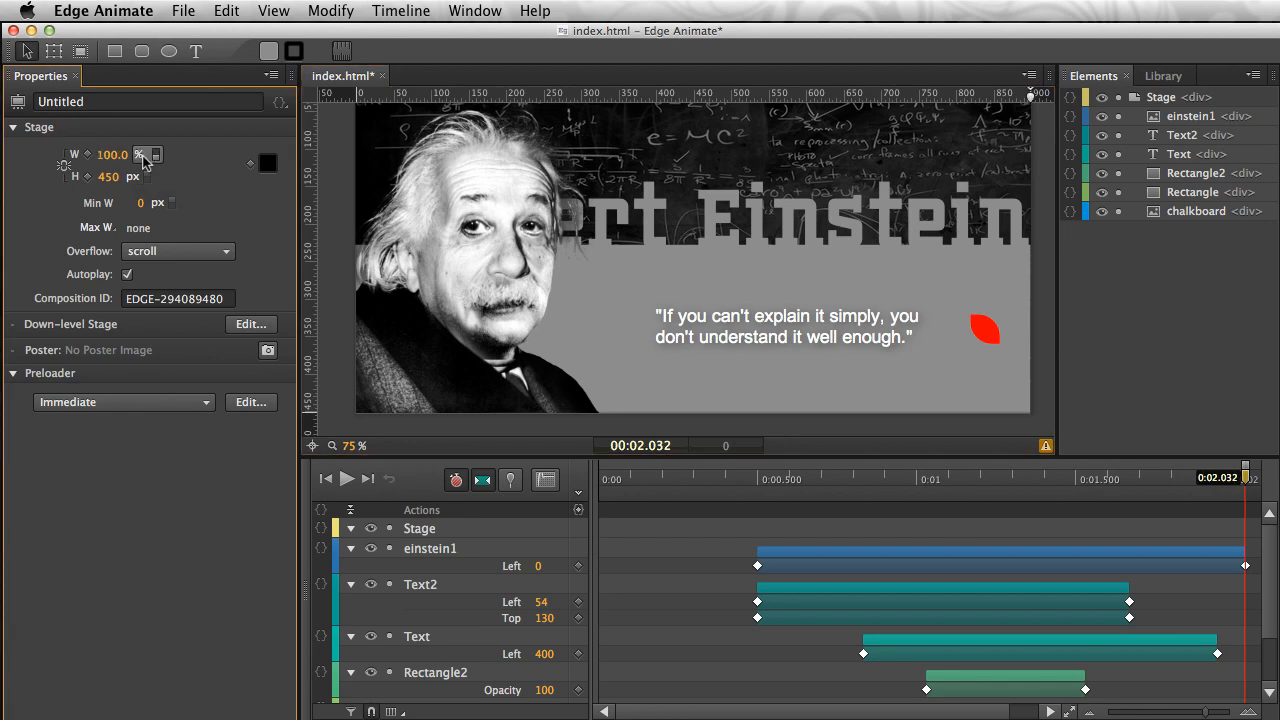
mouse_move(140, 156)
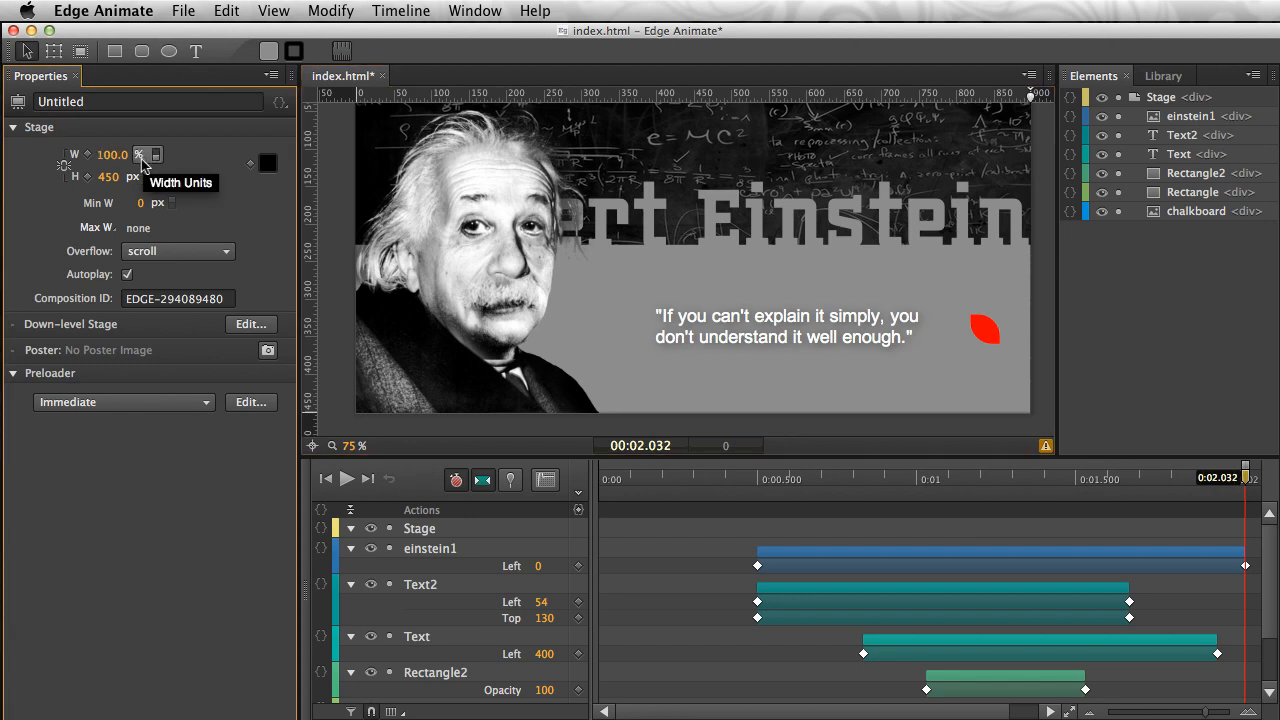
Step: Switch the stage height to 100% and preview the full-size stage in the browser
left_click(140, 156)
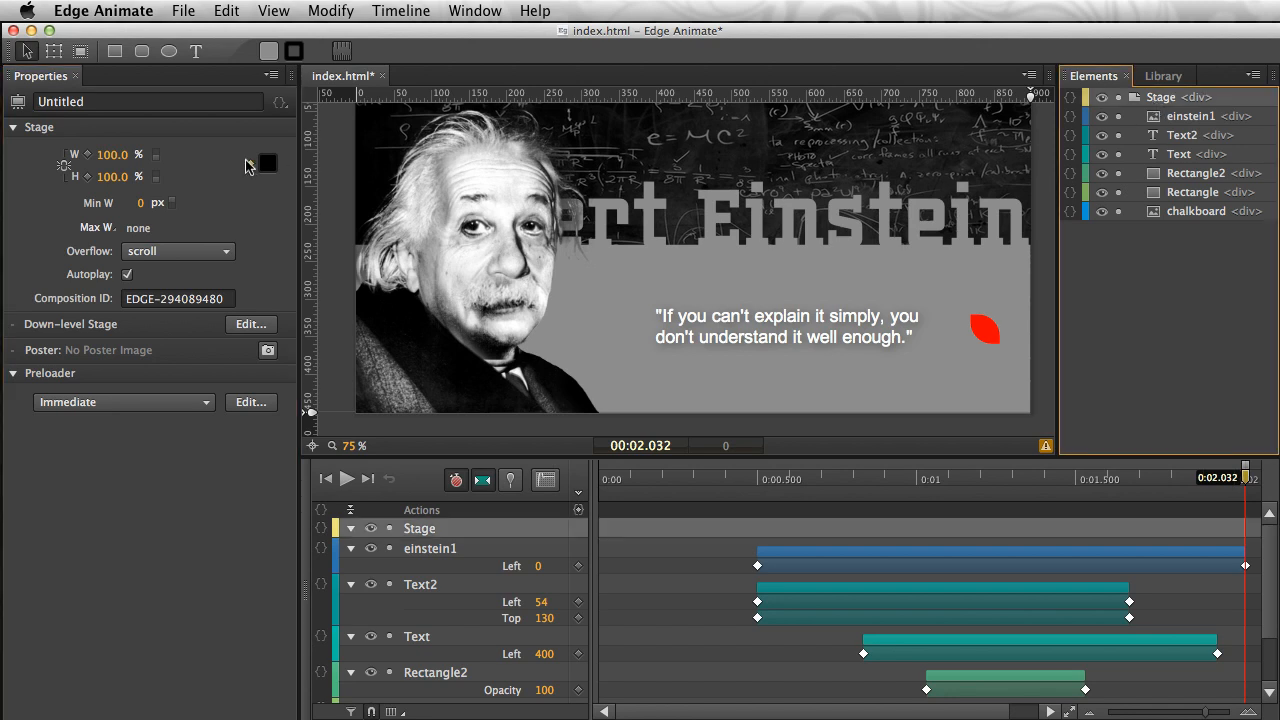
left_click(184, 12)
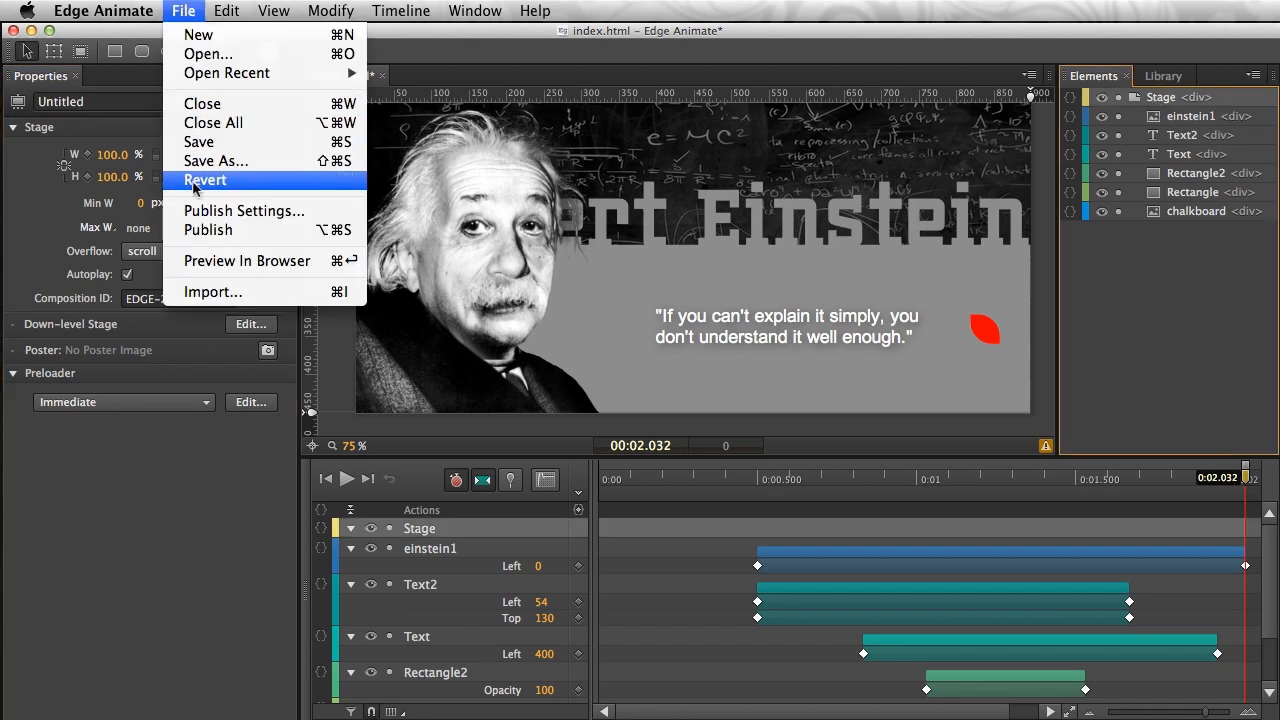
left_click(248, 260)
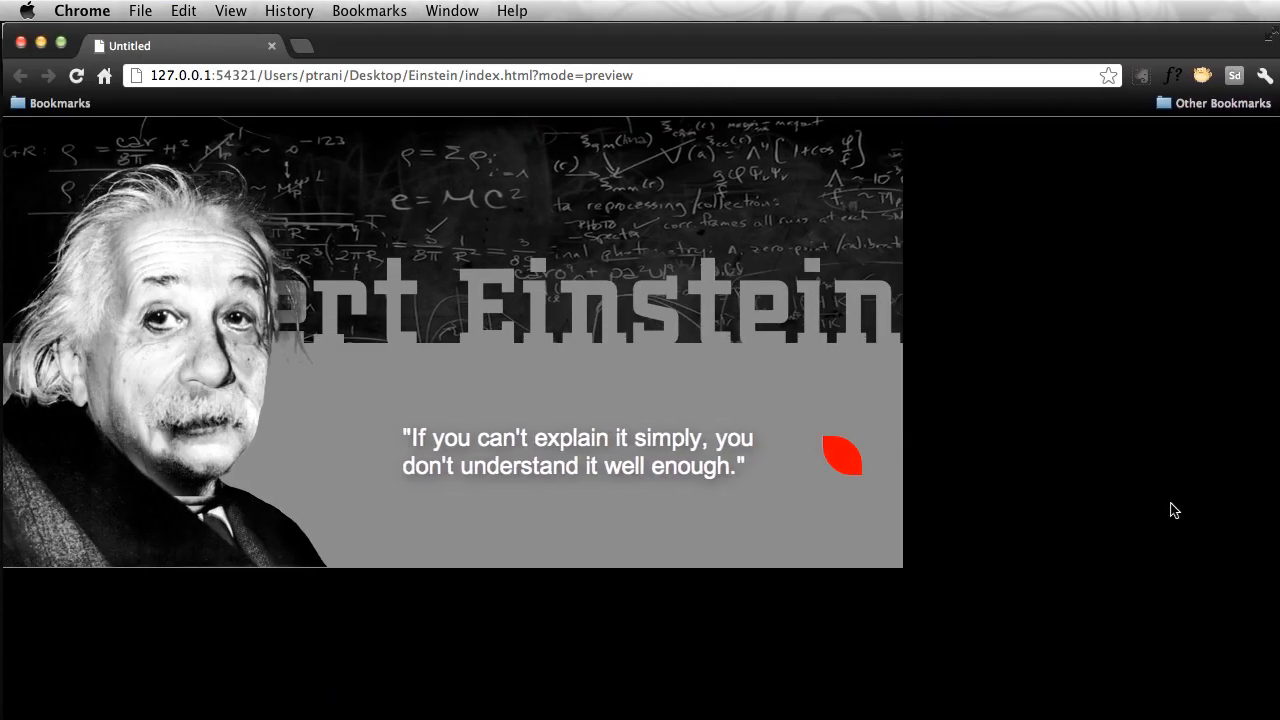
mouse_move(1120, 184)
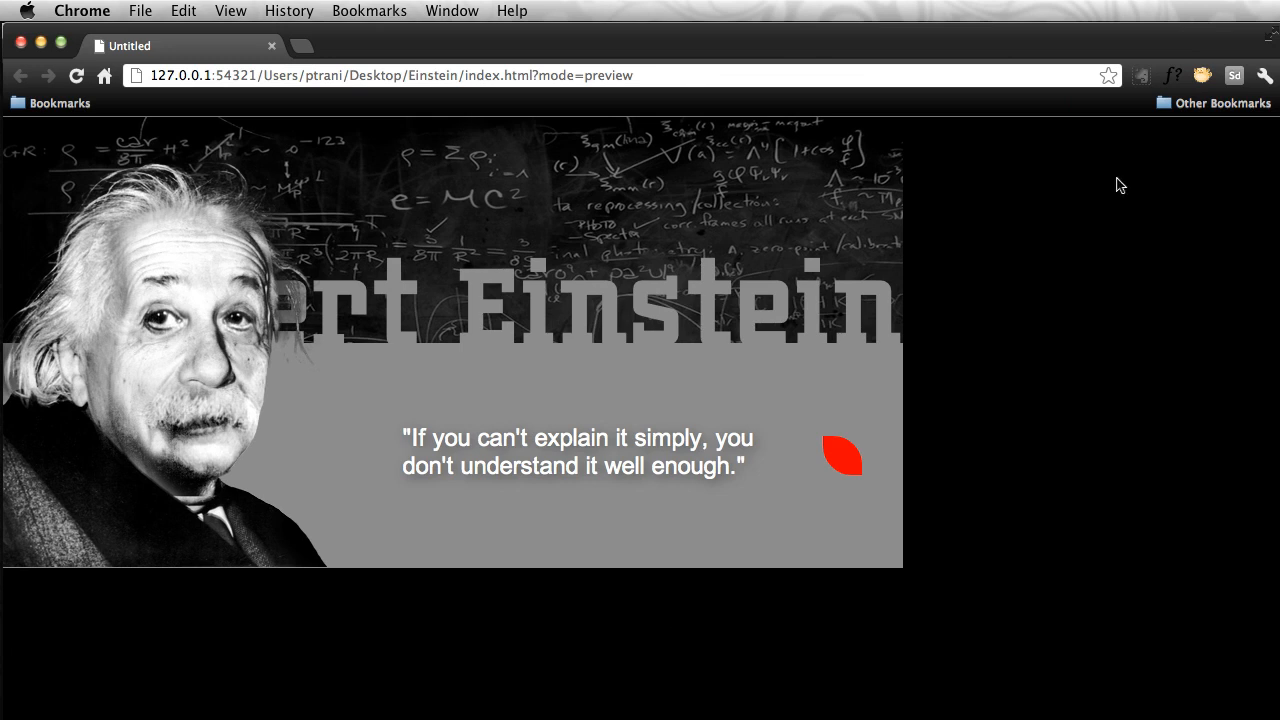
mouse_move(900, 504)
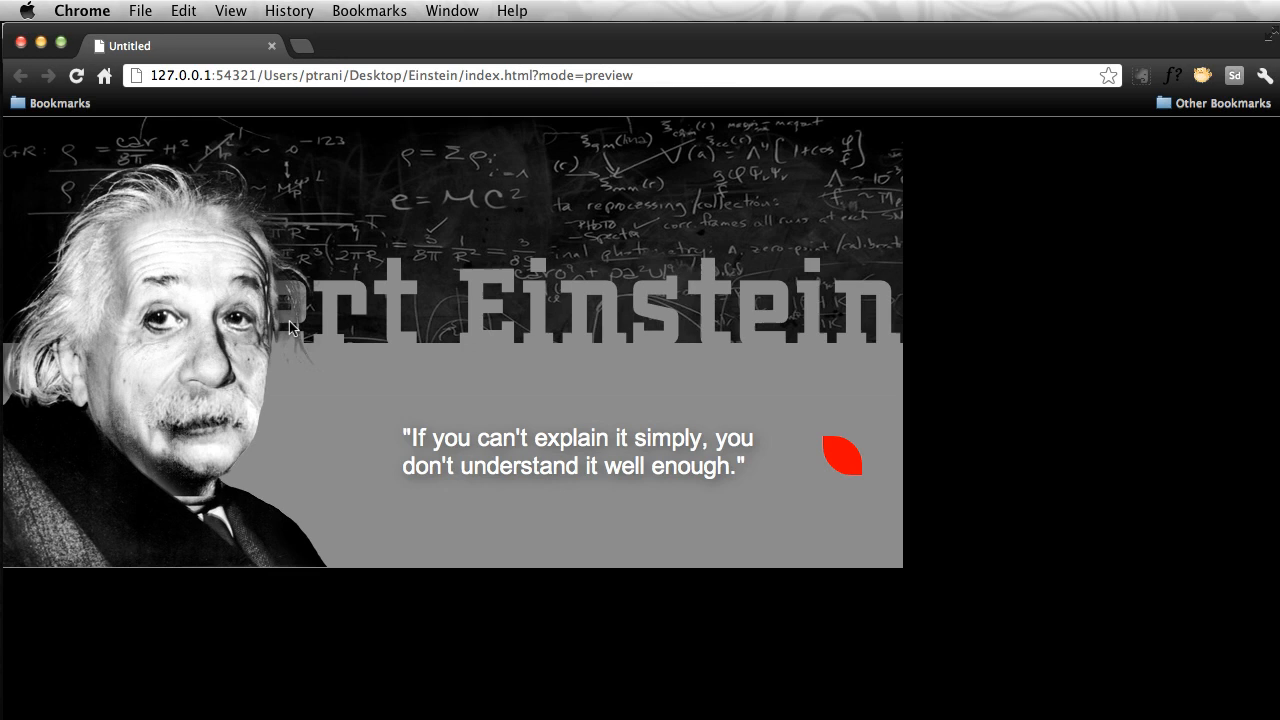
mouse_move(118, 318)
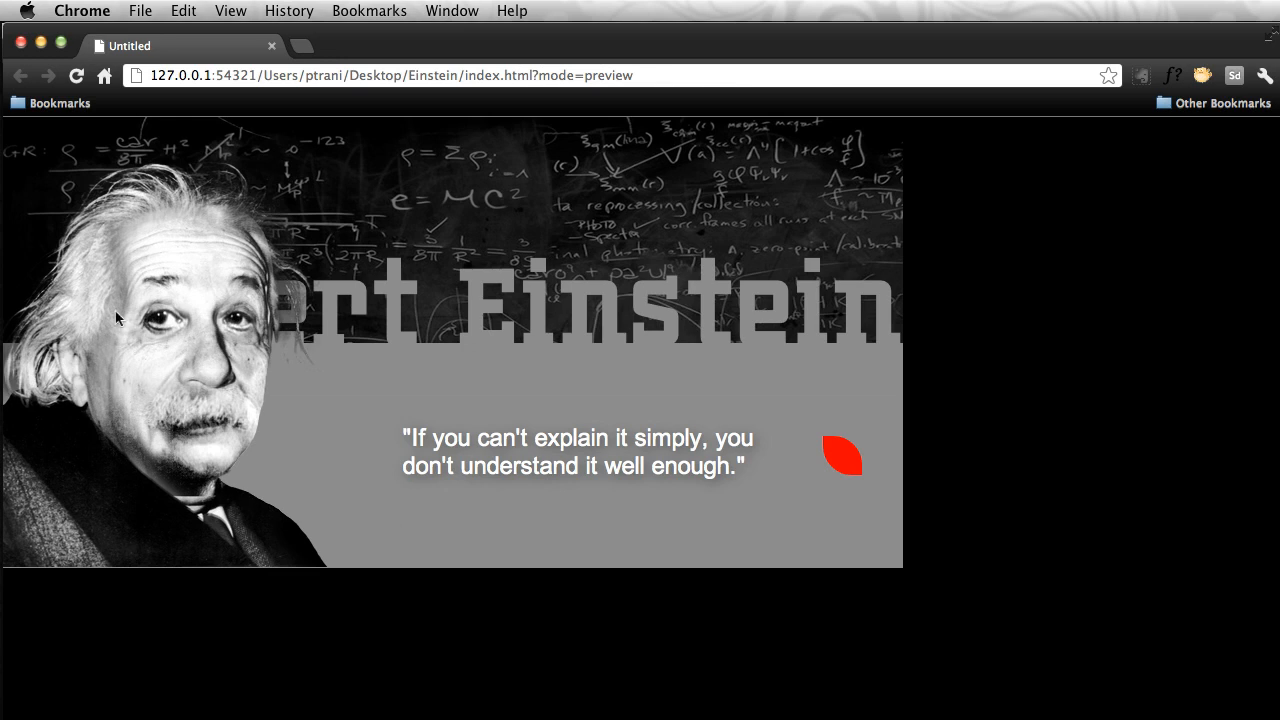
mouse_move(250, 550)
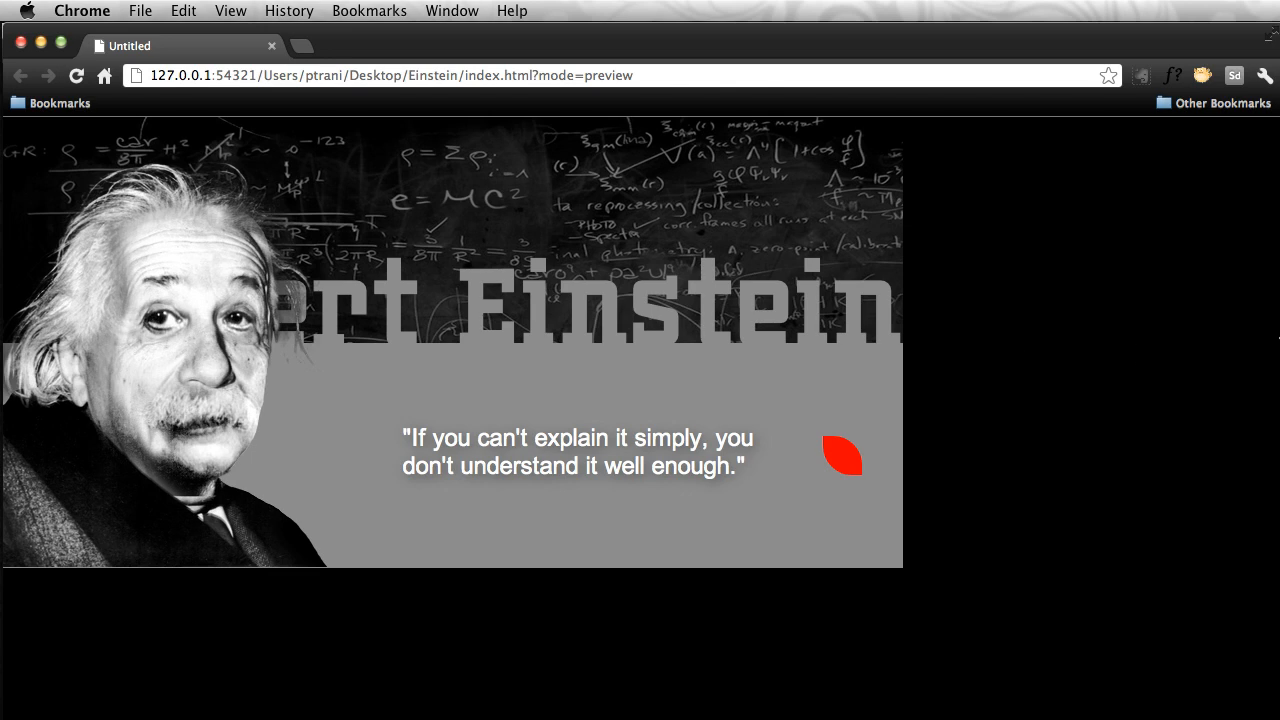
mouse_move(542, 438)
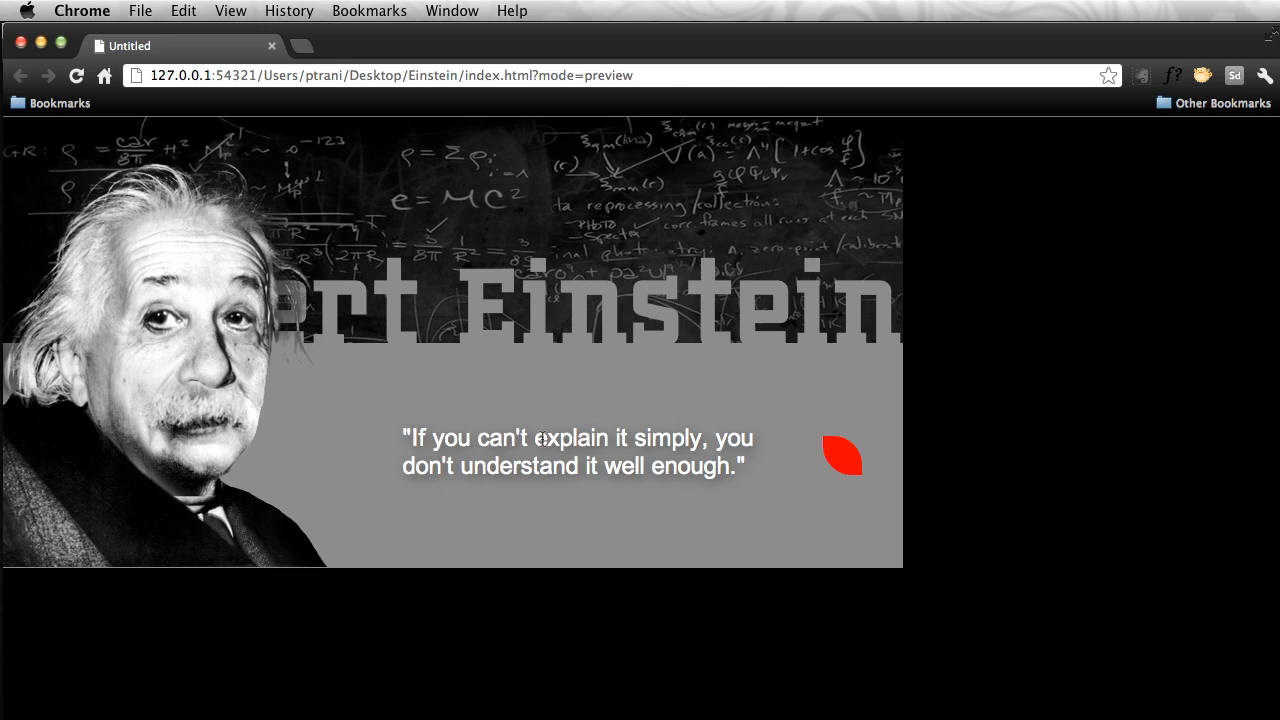
mouse_move(1238, 300)
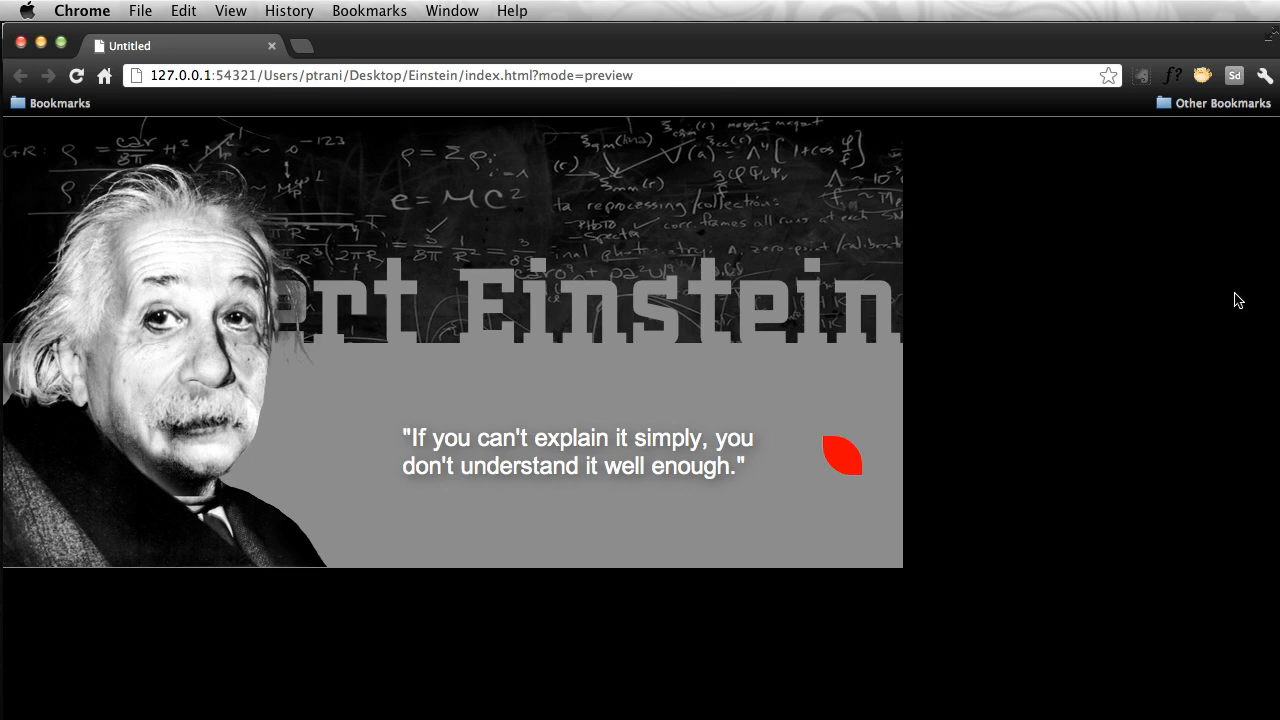
mouse_move(510, 192)
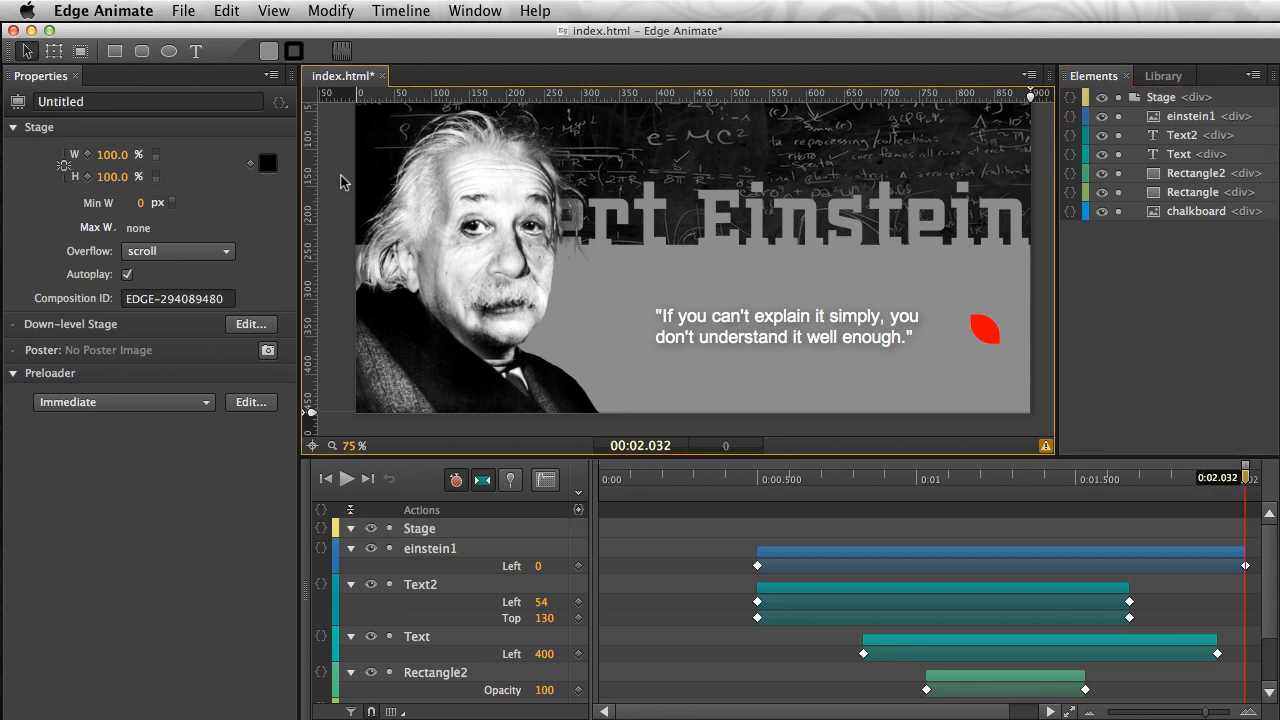
mouse_move(750, 268)
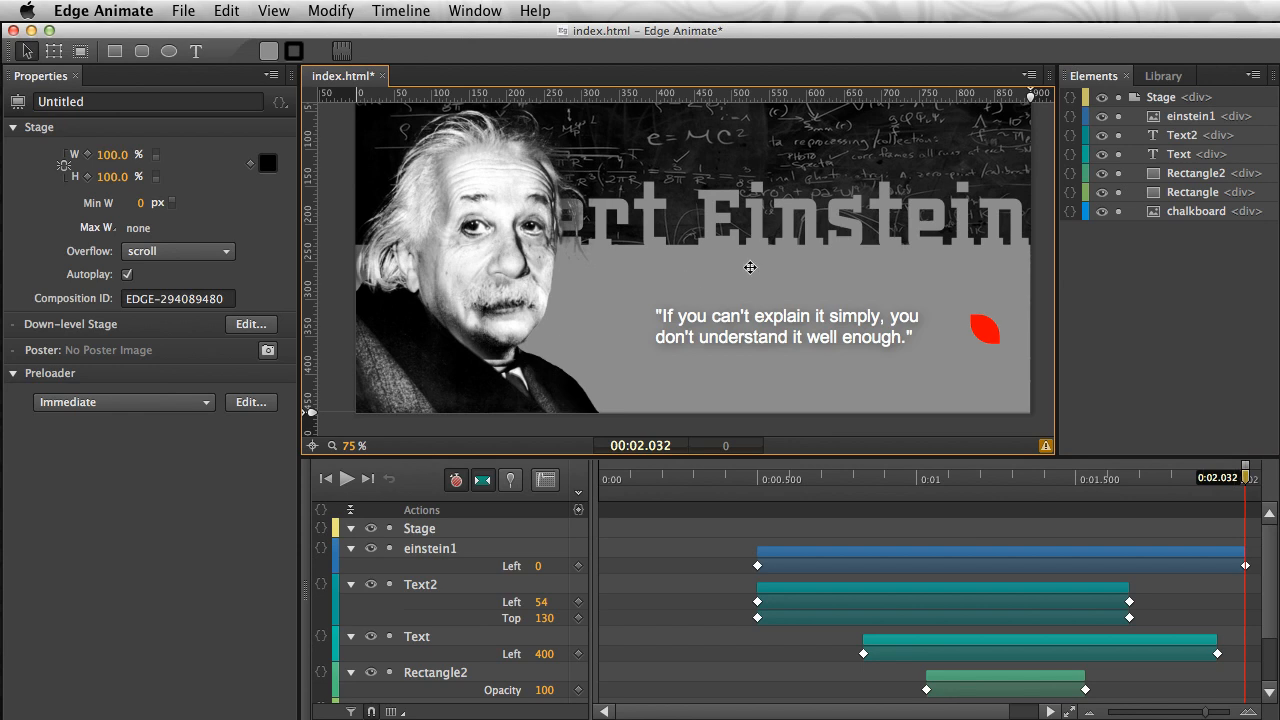
Step: Select the grey quote rectangle and switch its width to 100%
left_click(692, 328)
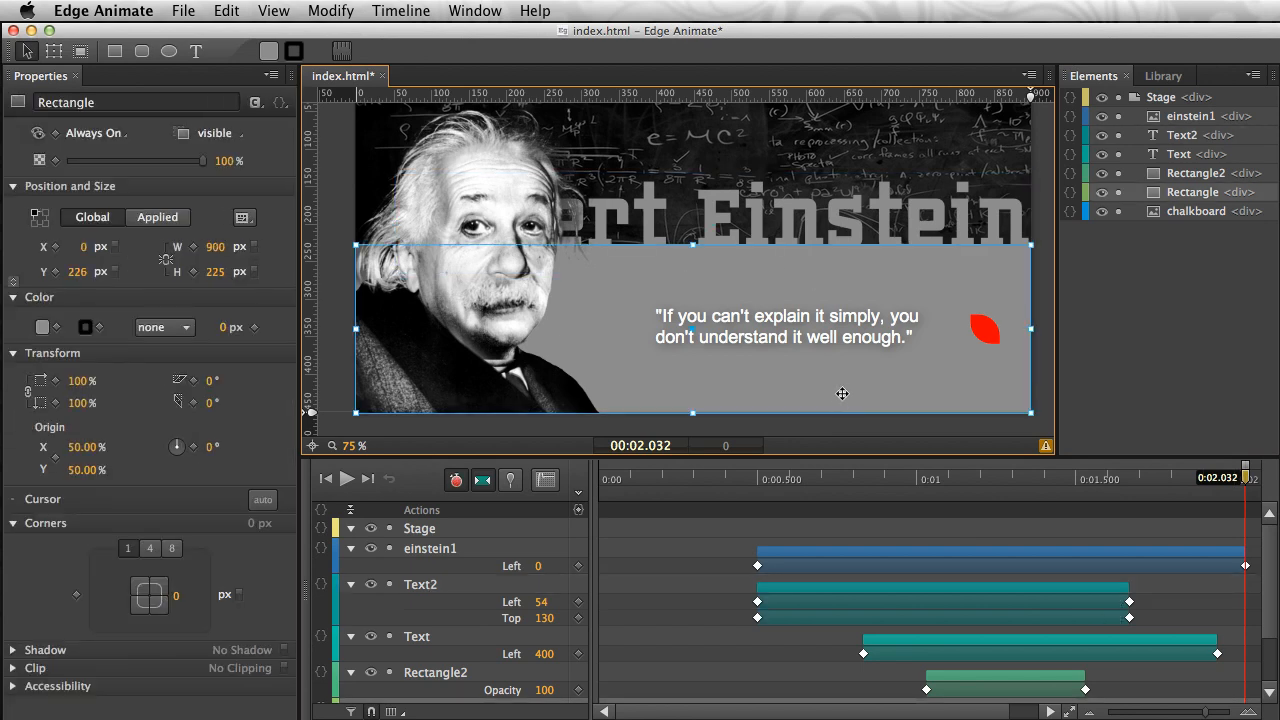
mouse_move(216, 248)
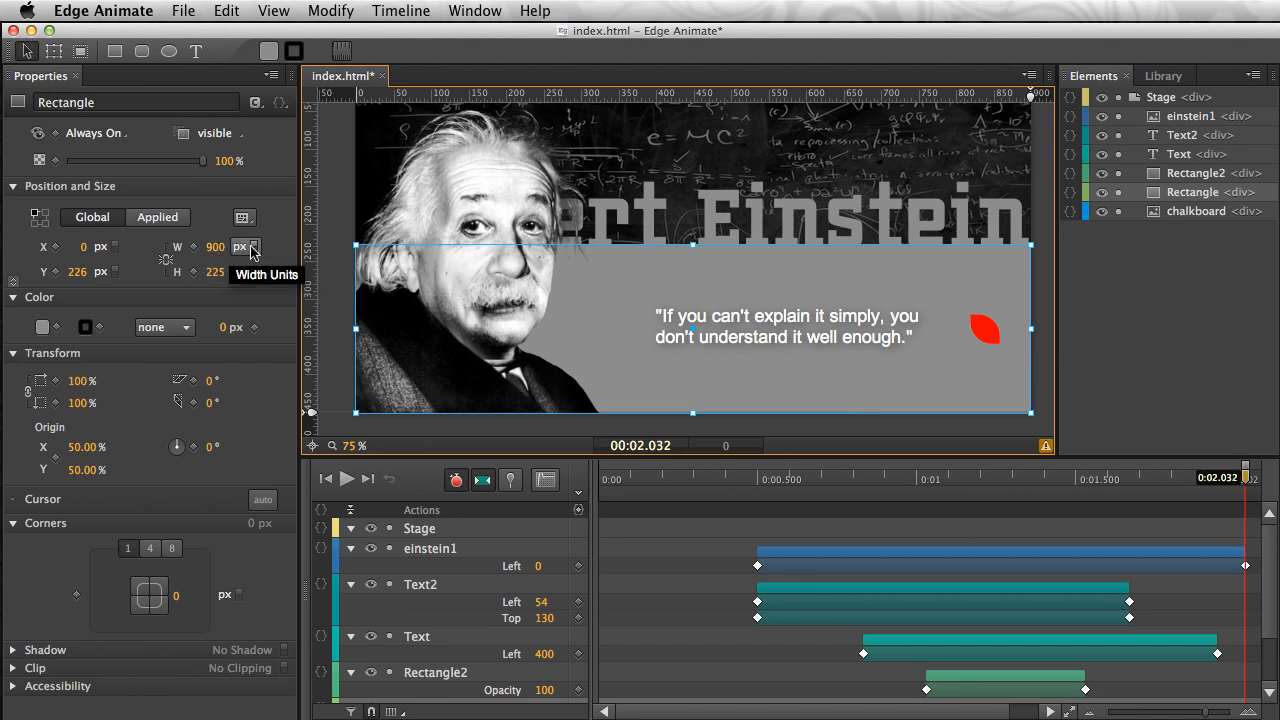
left_click(248, 248)
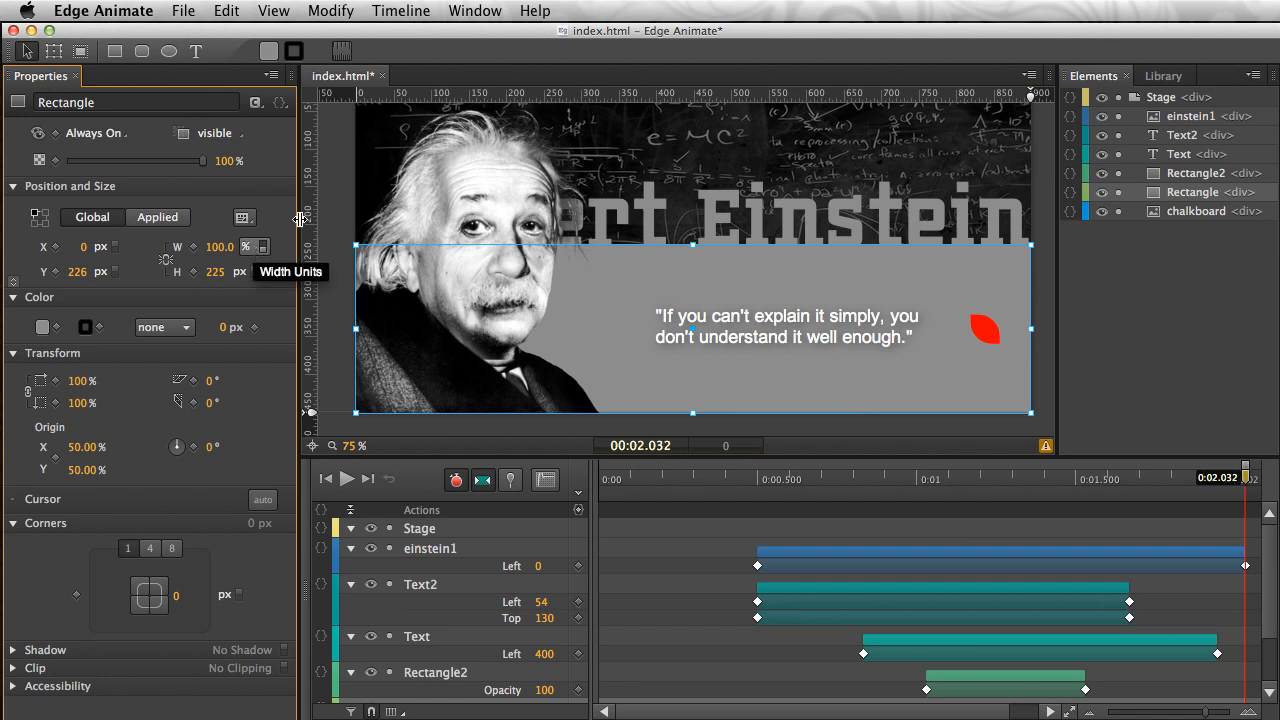
mouse_move(1048, 82)
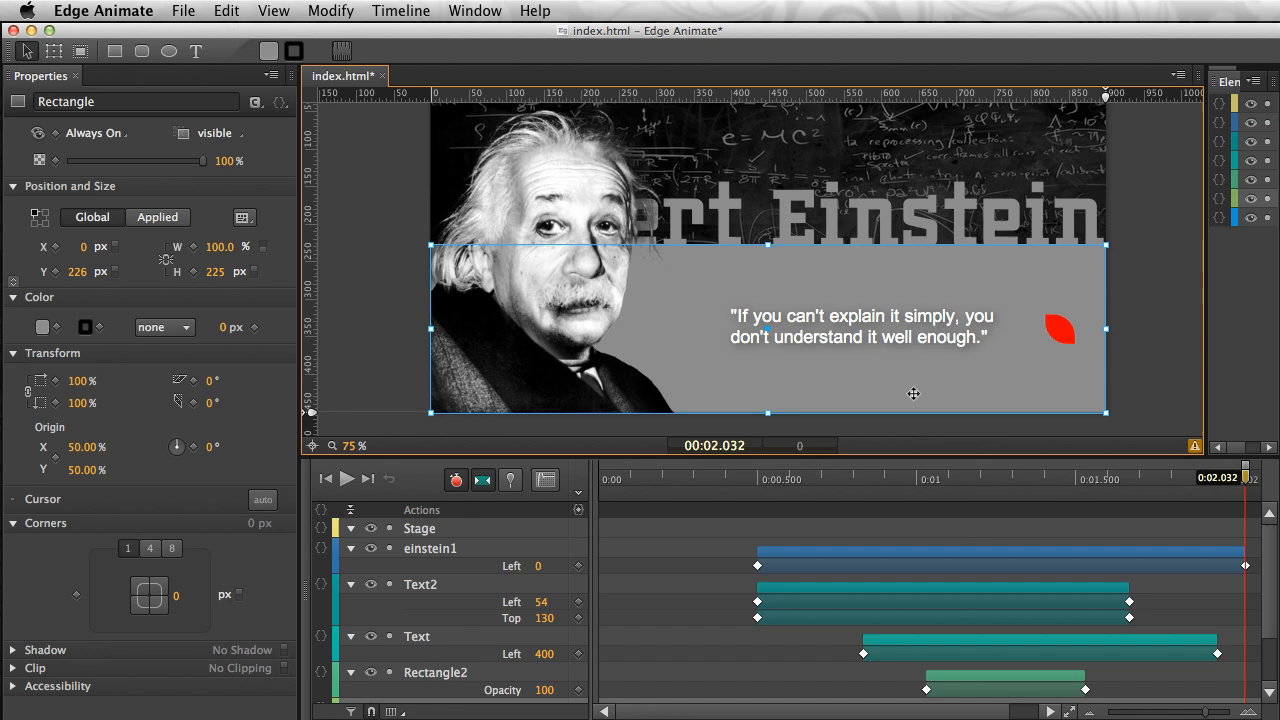
mouse_move(548, 338)
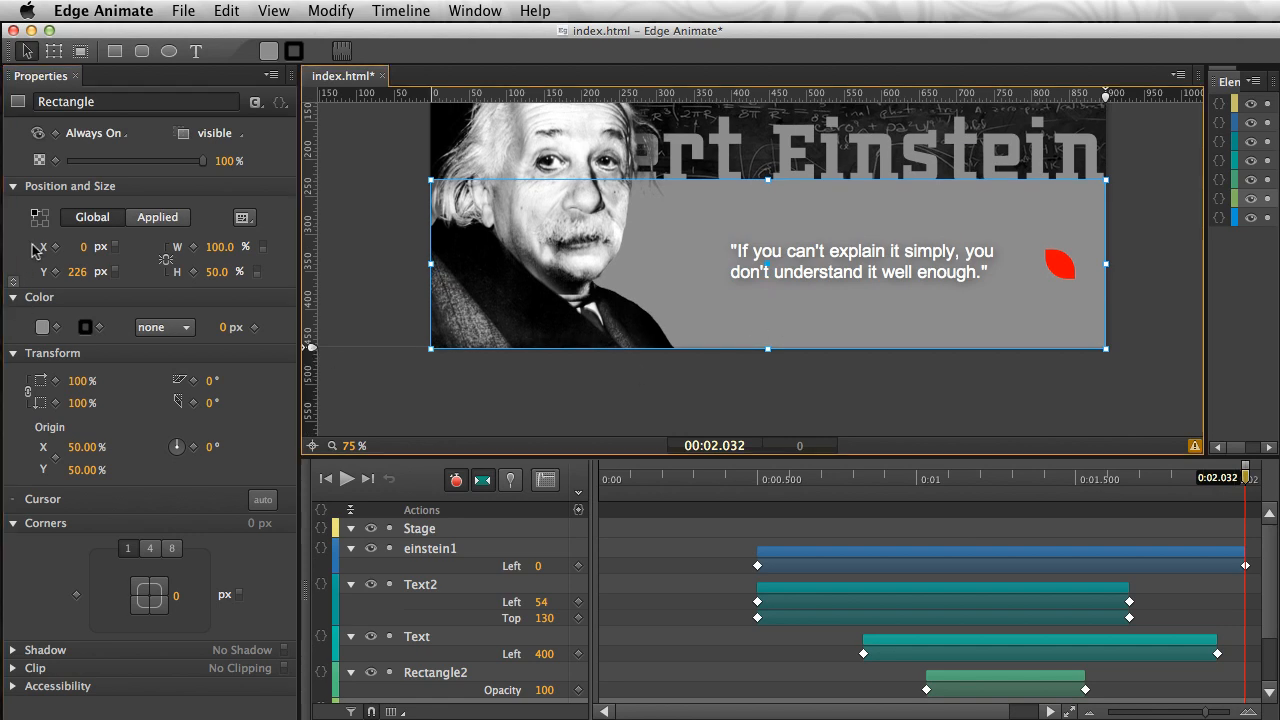
mouse_move(40, 216)
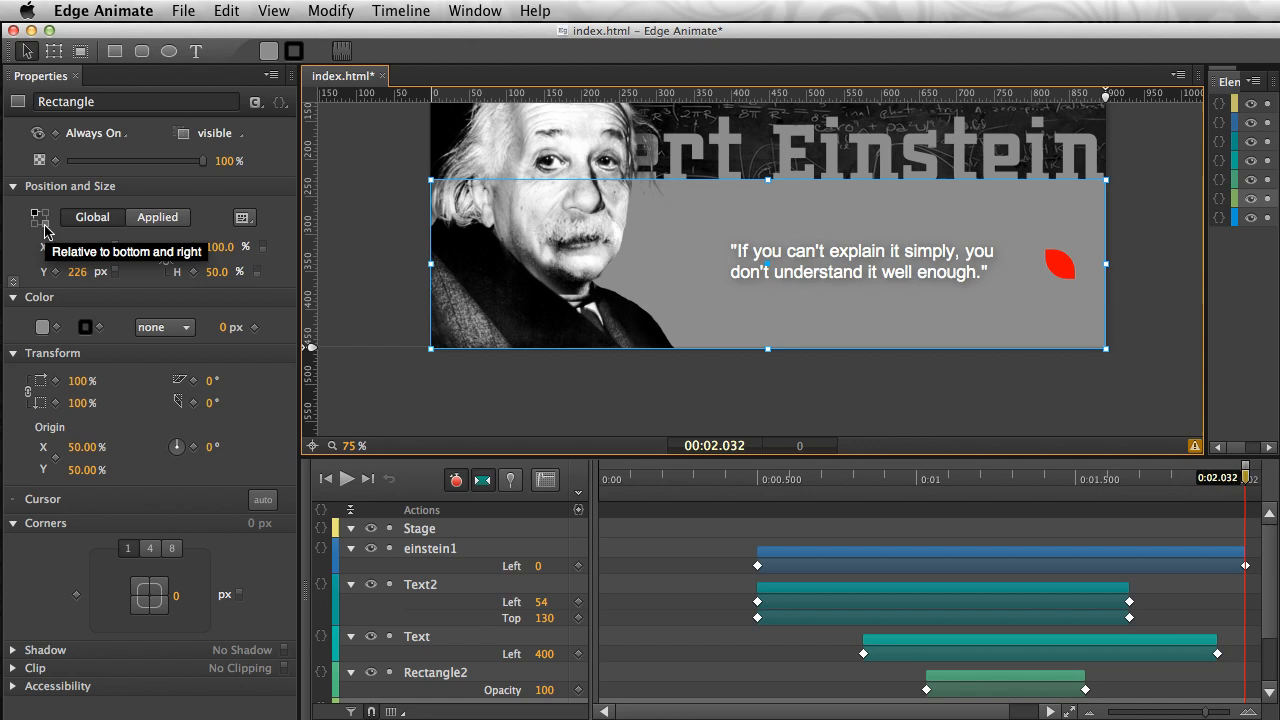
mouse_move(42, 228)
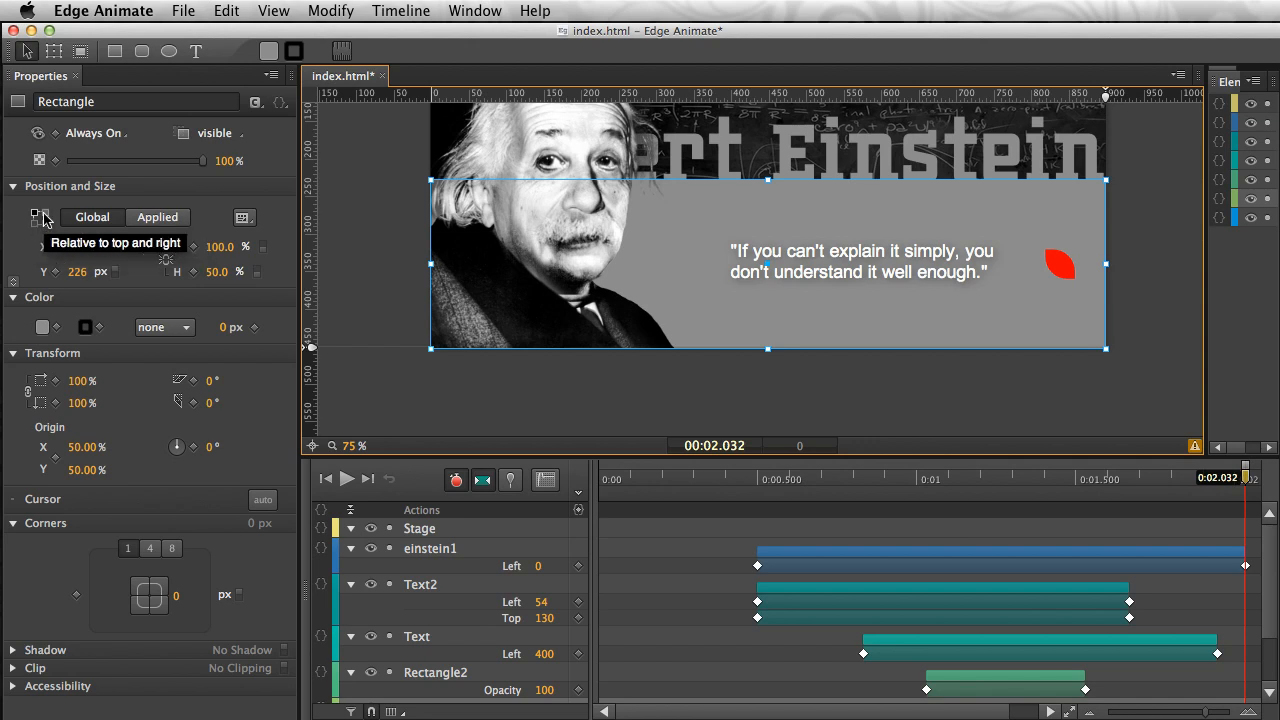
mouse_move(42, 230)
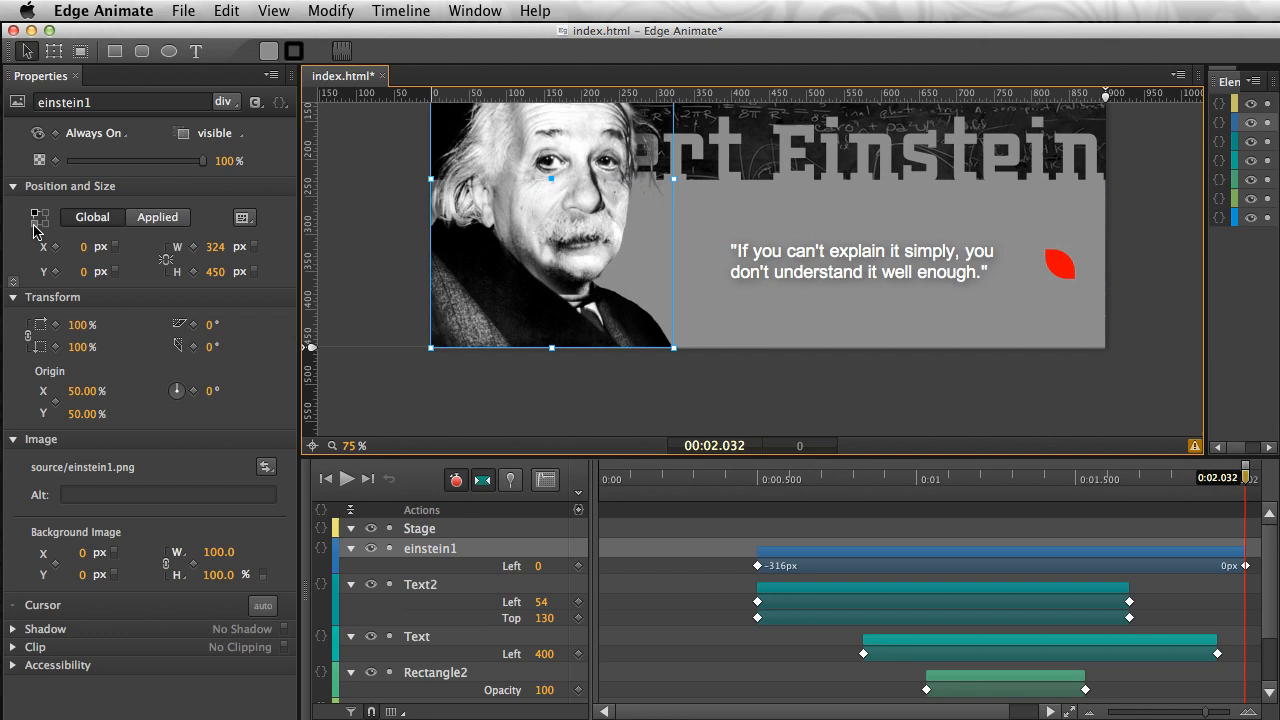
mouse_move(40, 216)
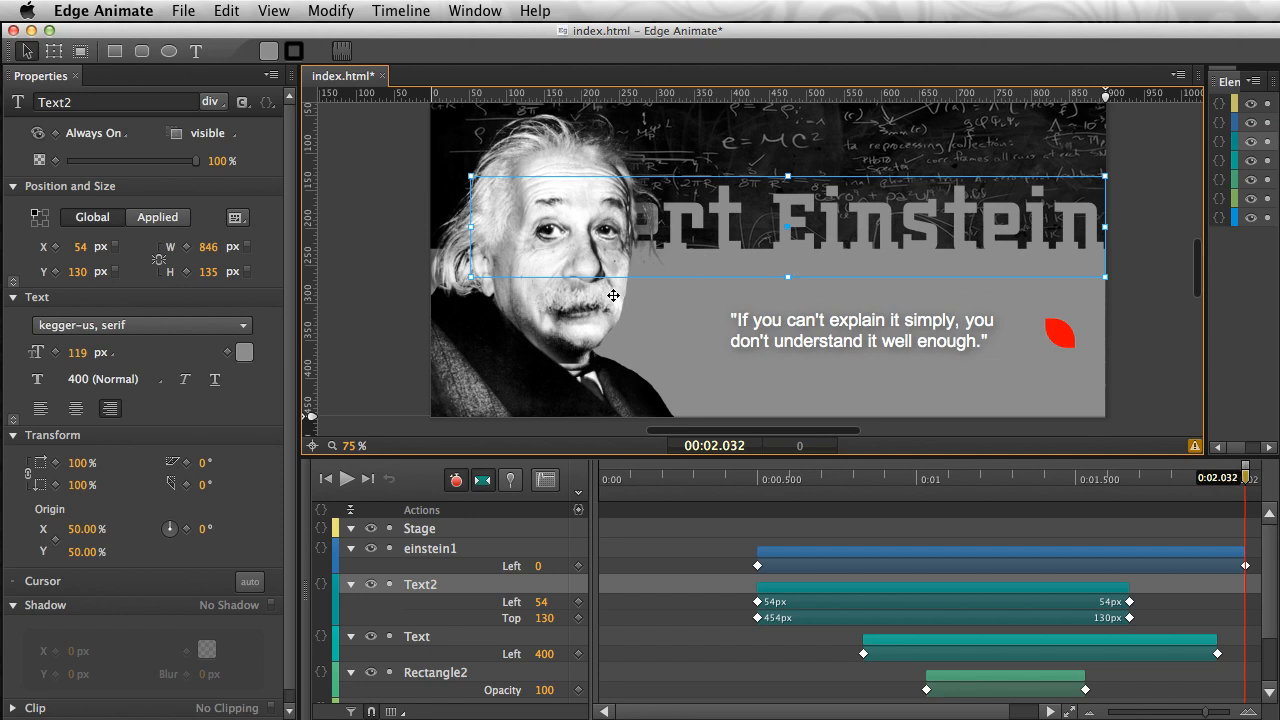
mouse_move(42, 248)
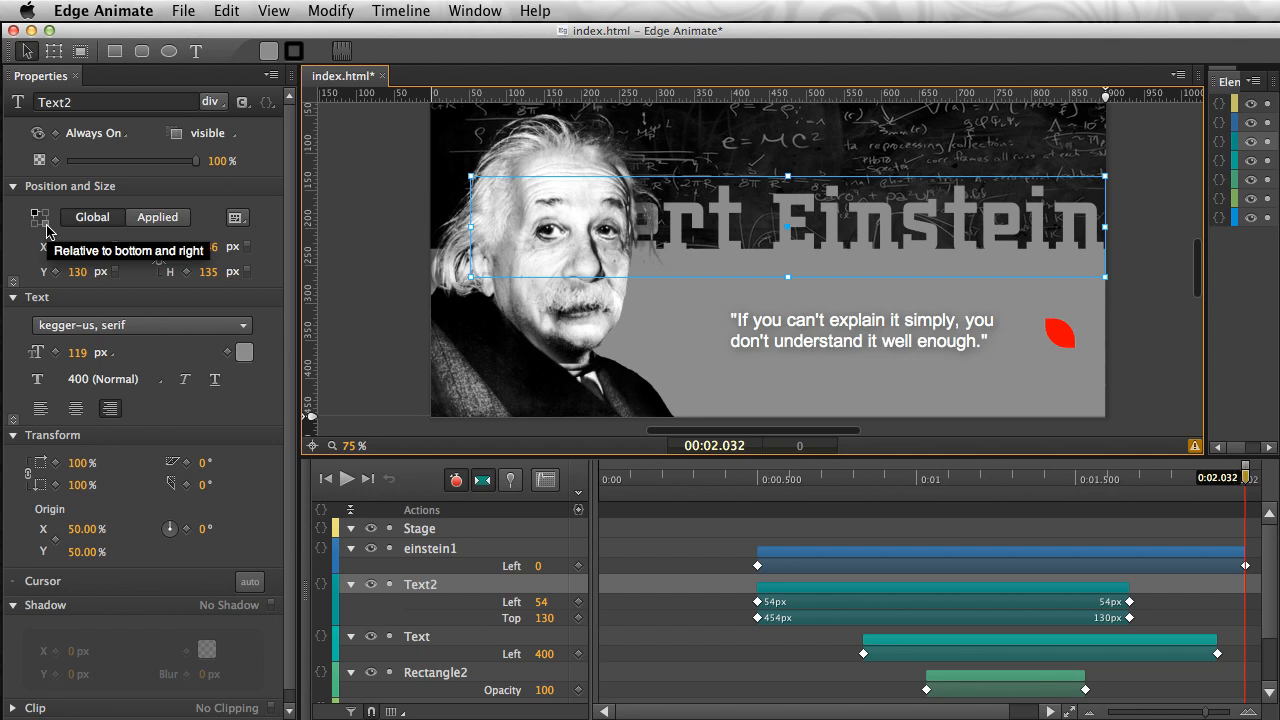
Step: Anchor the Einstein title to bottom-right with a percentage bottom offset, then select the small red shape
left_click(40, 218)
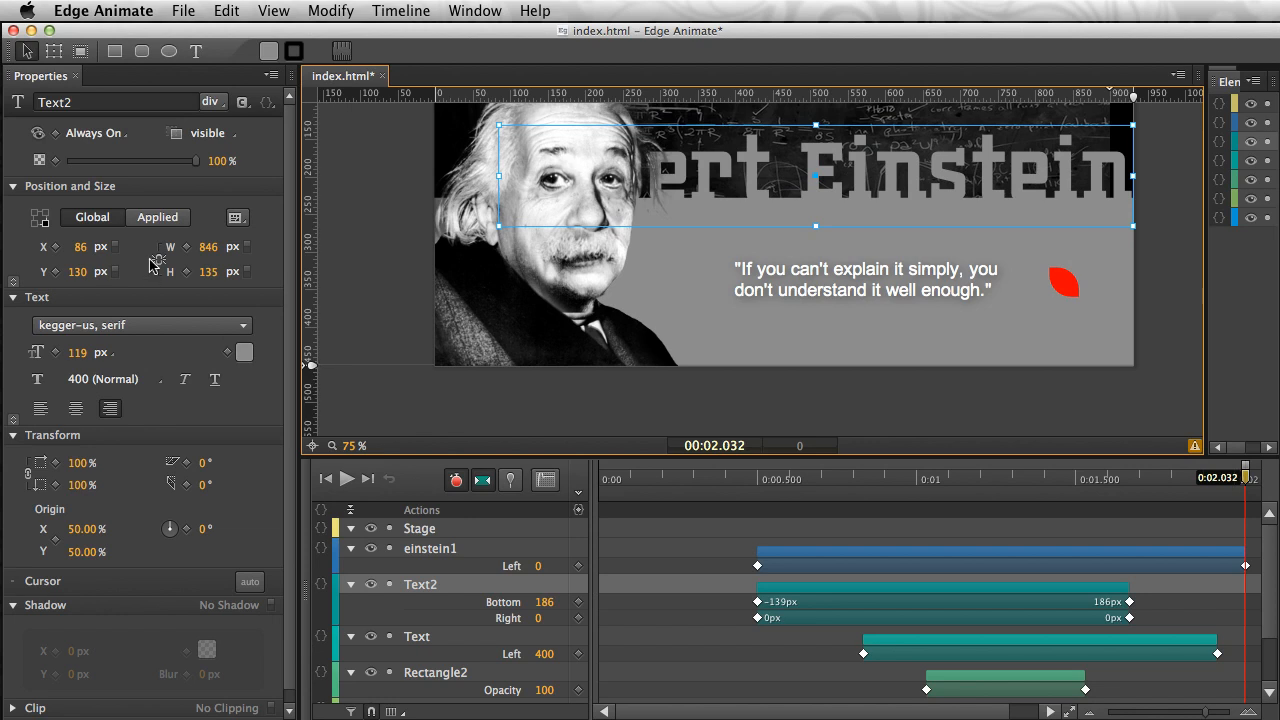
mouse_move(156, 284)
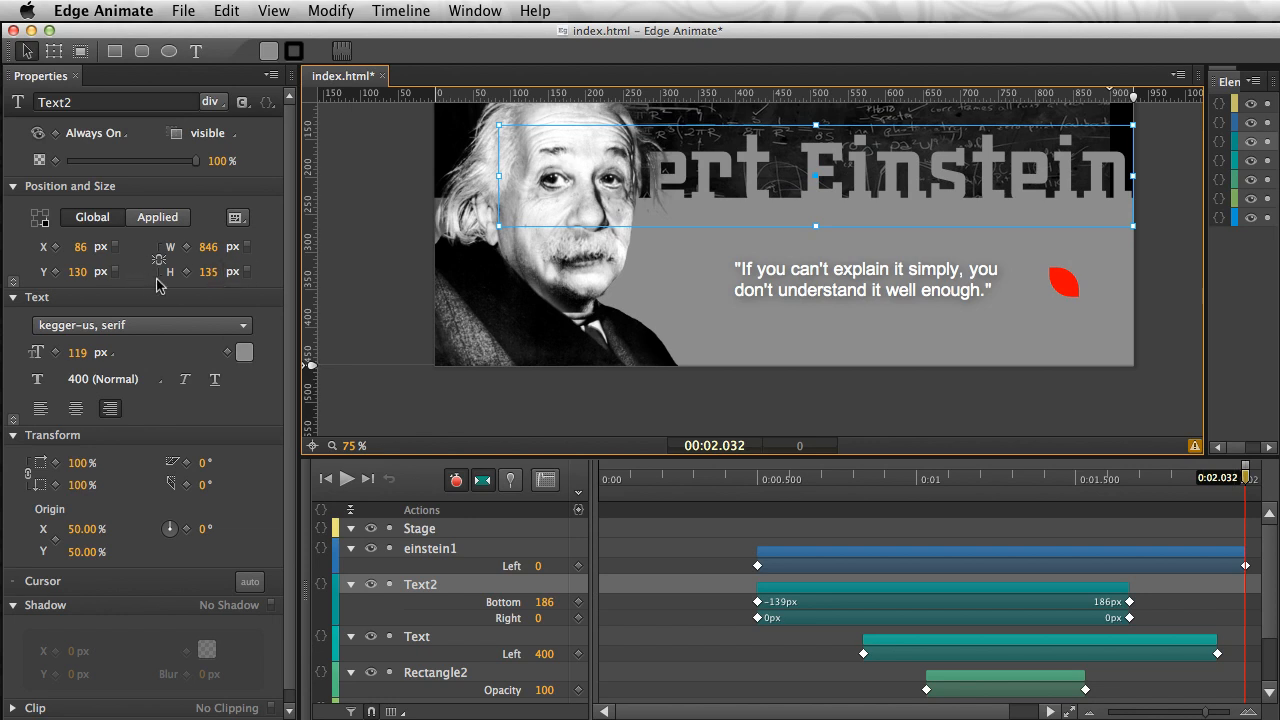
mouse_move(112, 272)
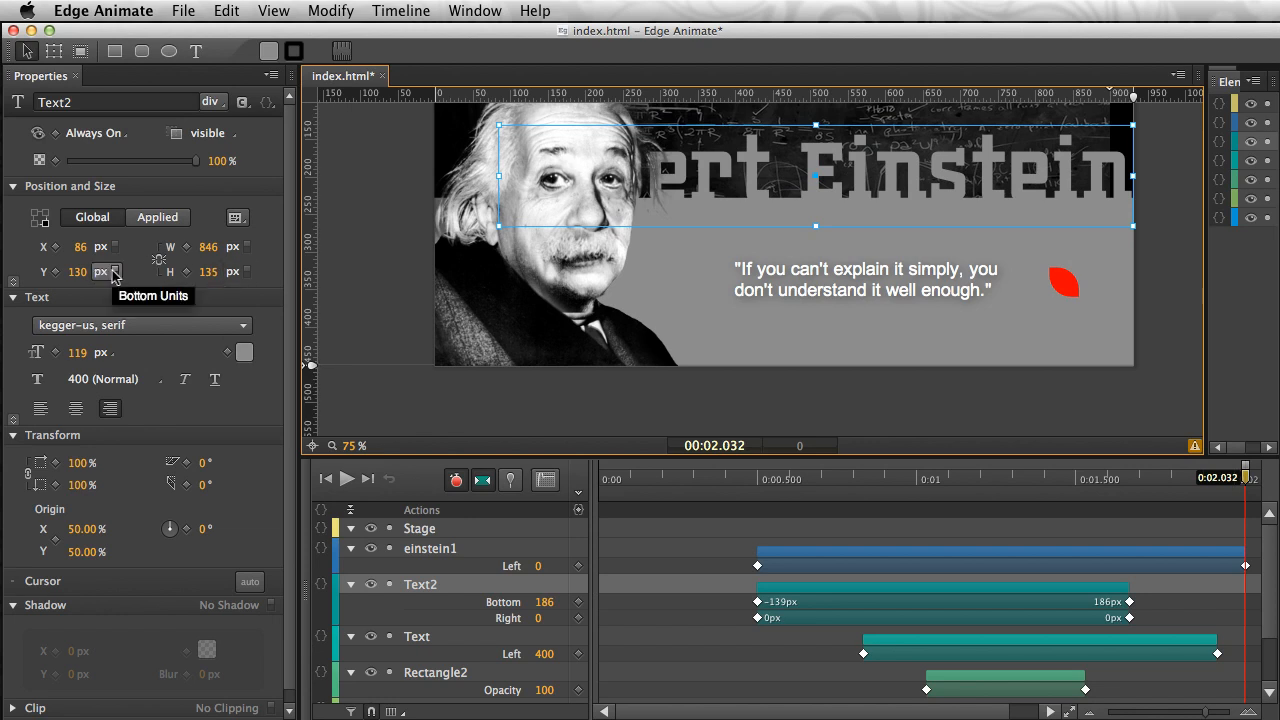
left_click(102, 272)
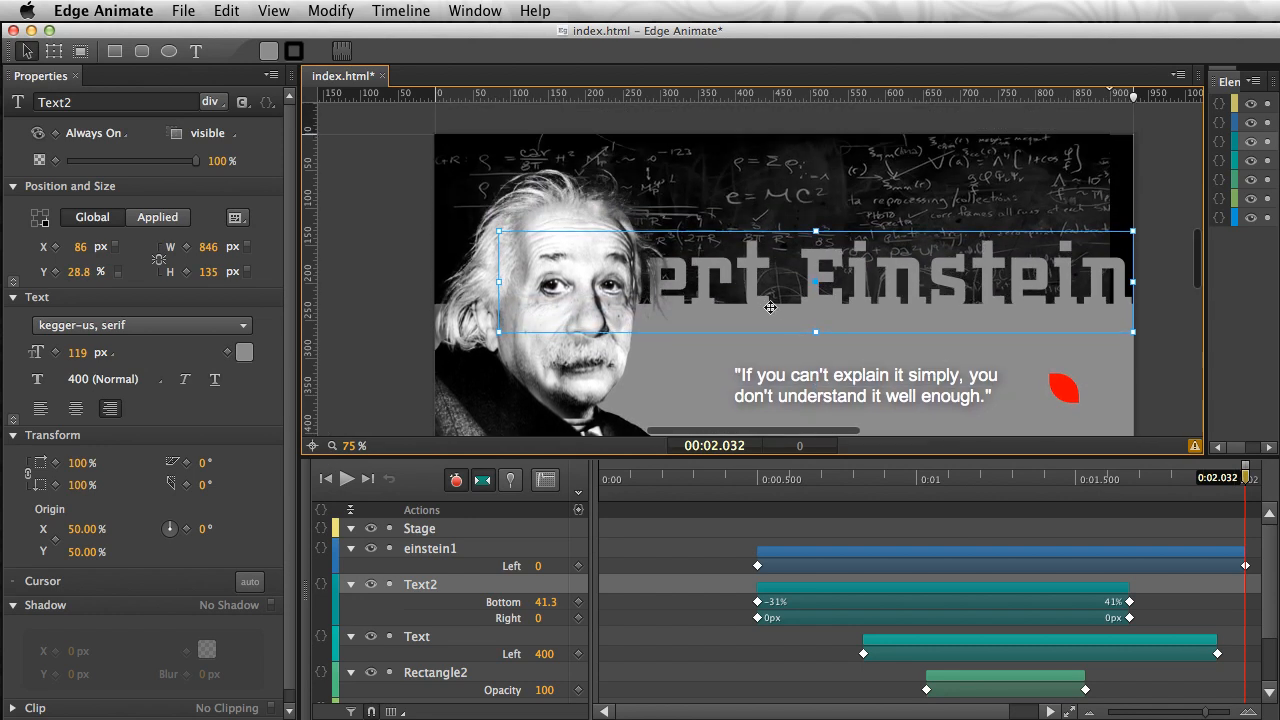
left_click(1060, 370)
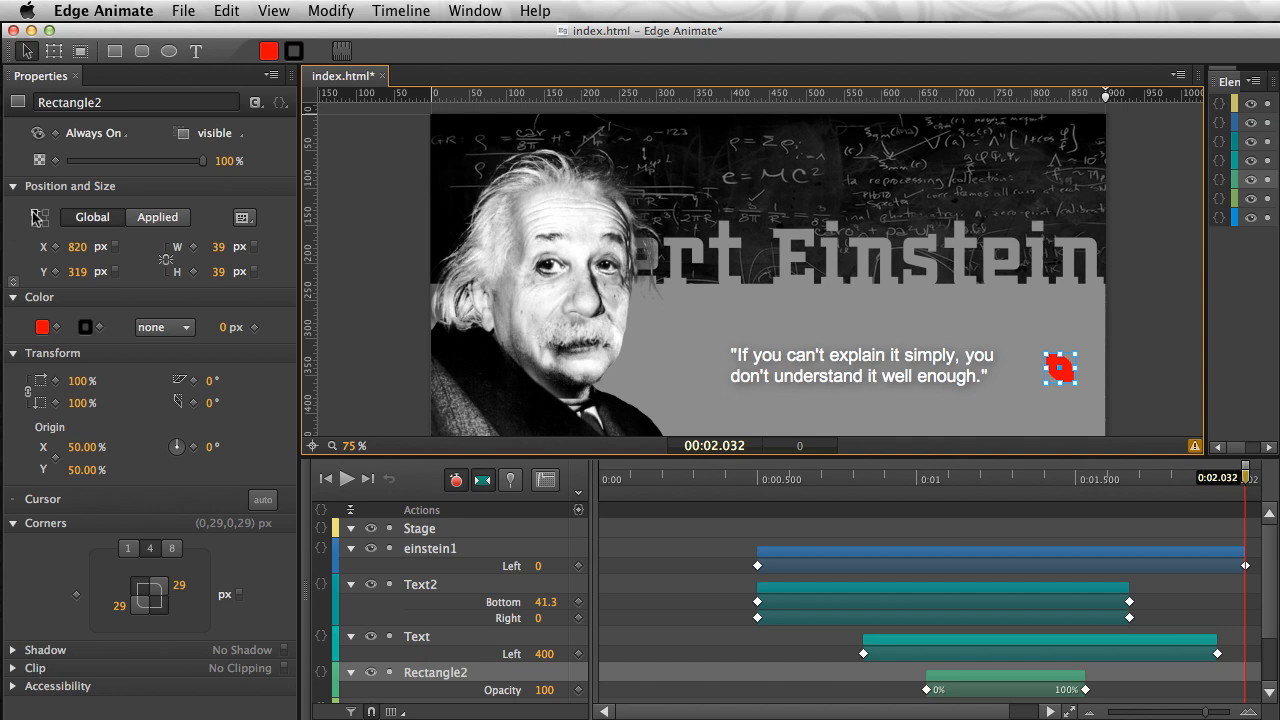
mouse_move(40, 218)
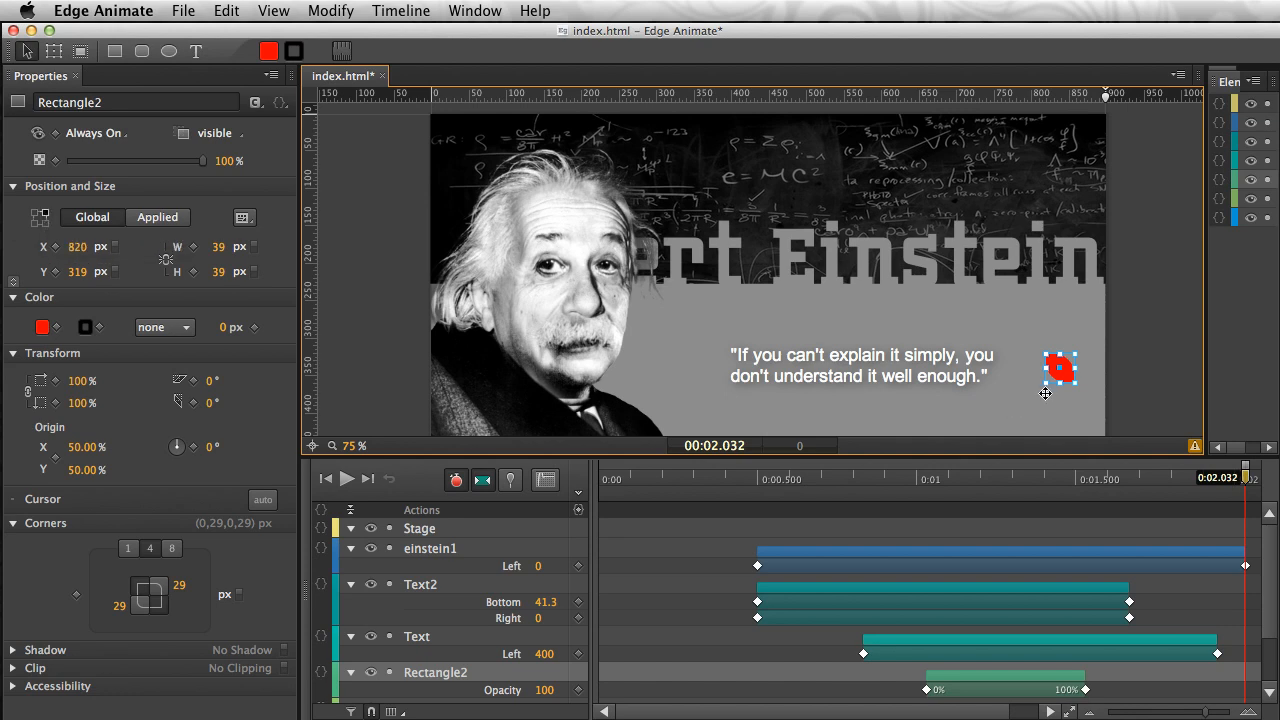
mouse_move(796, 360)
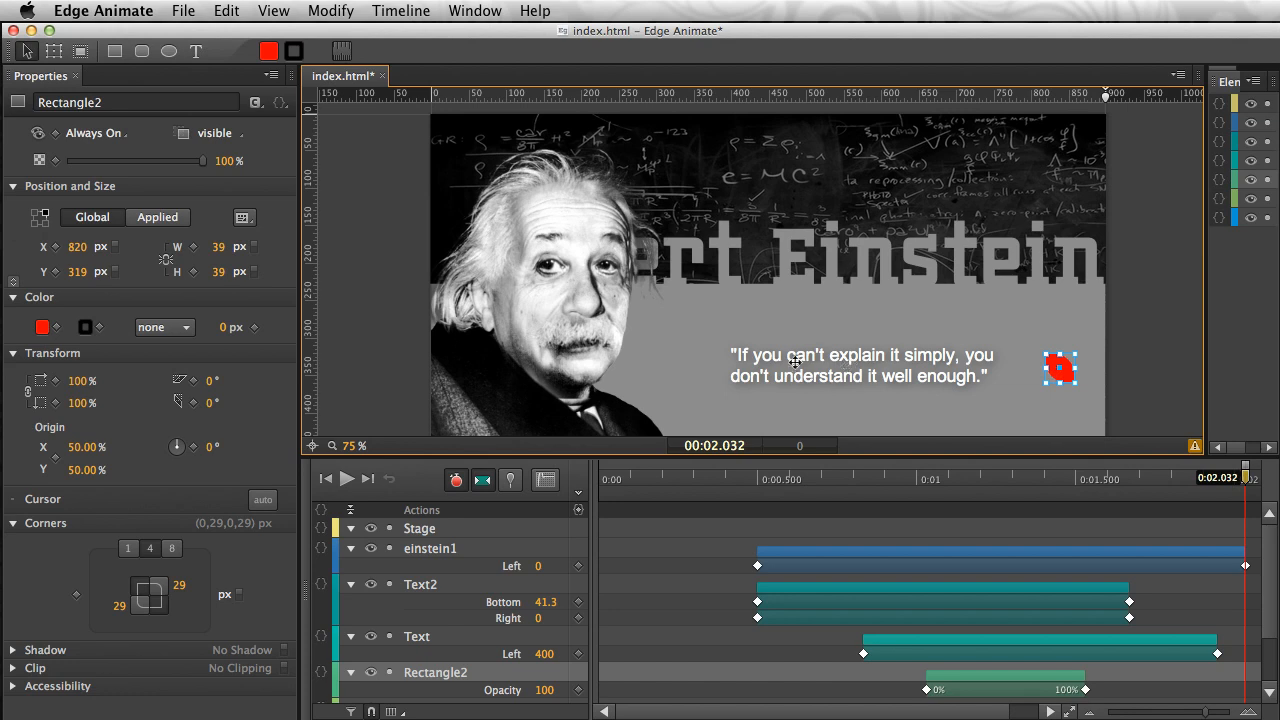
mouse_move(784, 358)
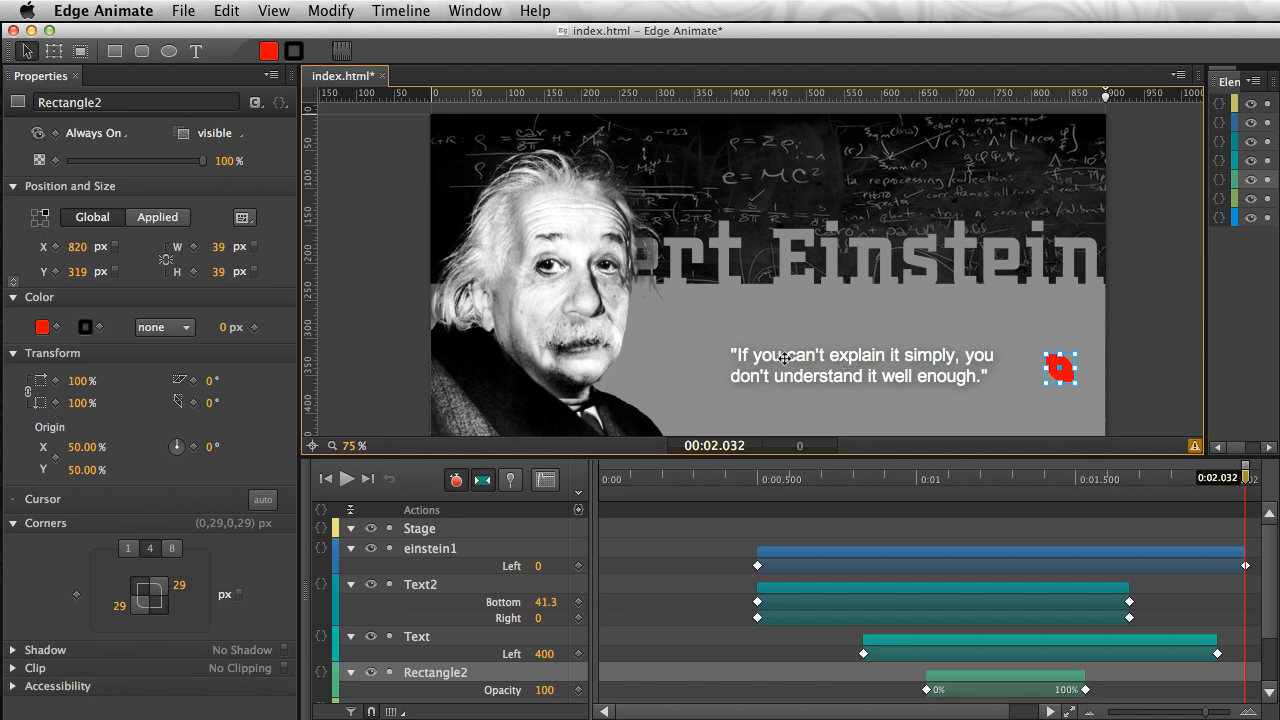
Step: Select the quote text and switch its left position to percent (41.4%)
left_click(860, 364)
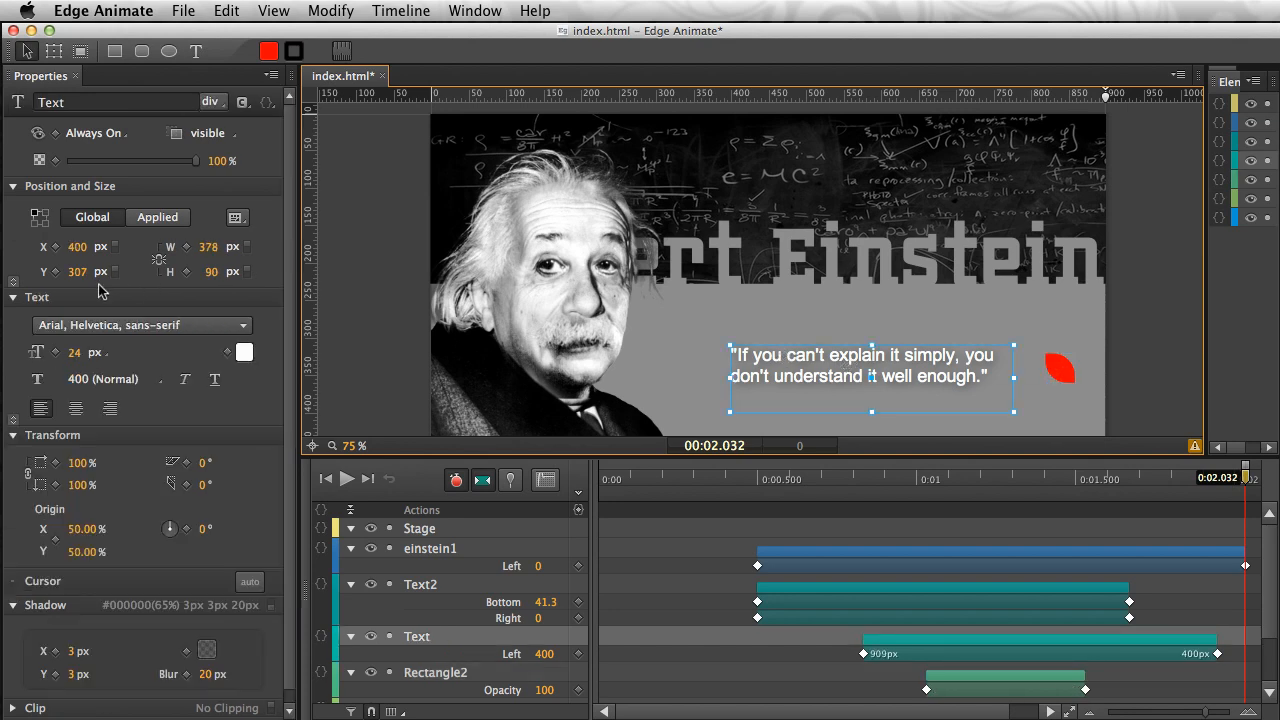
mouse_move(112, 248)
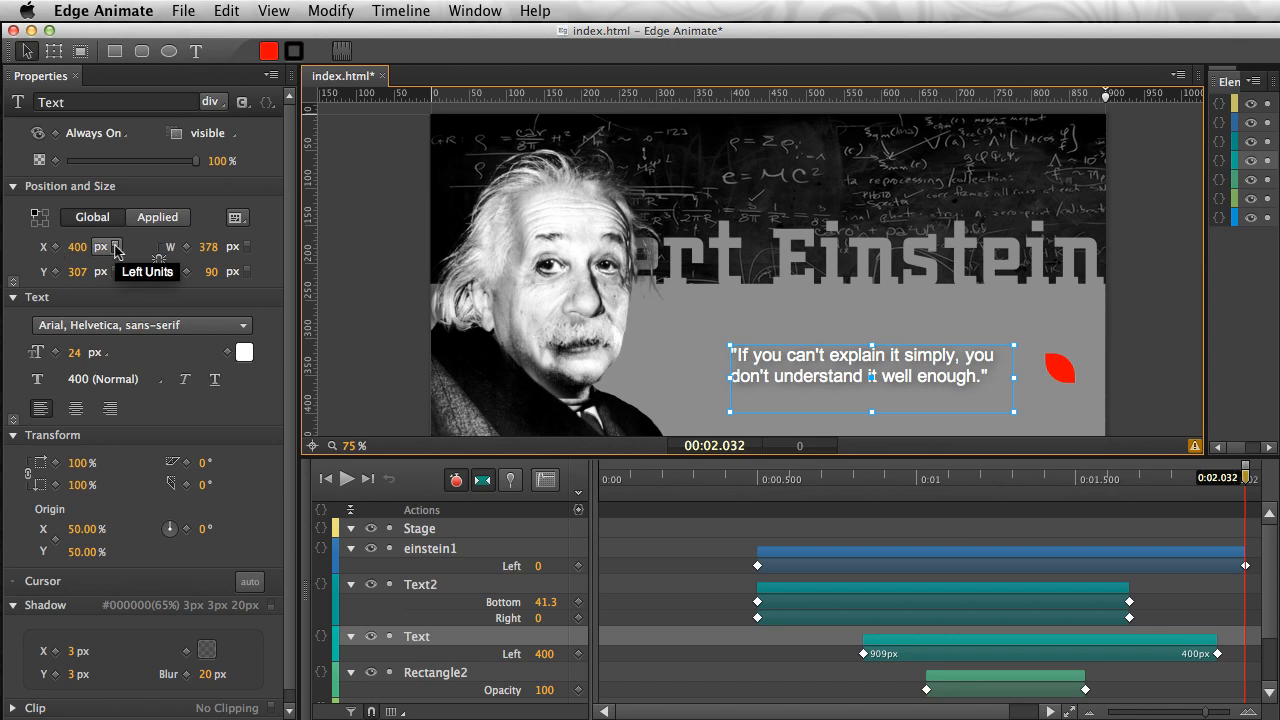
left_click(112, 248)
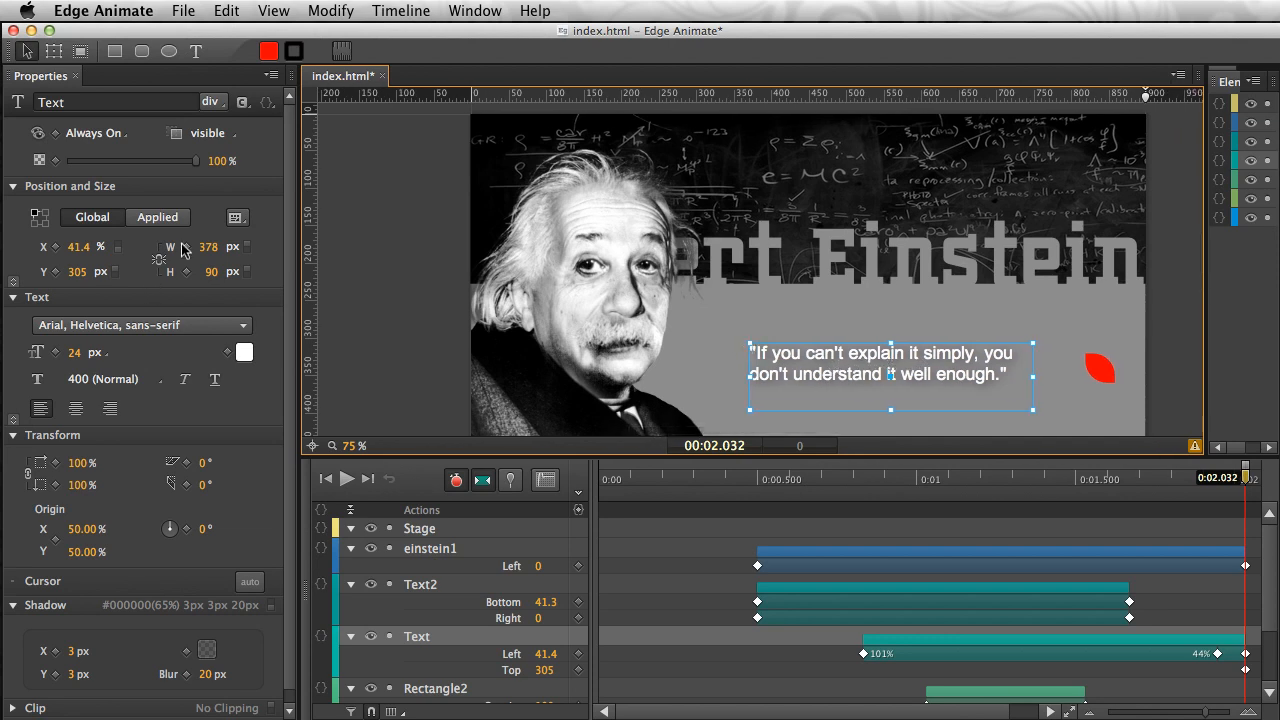
mouse_move(244, 248)
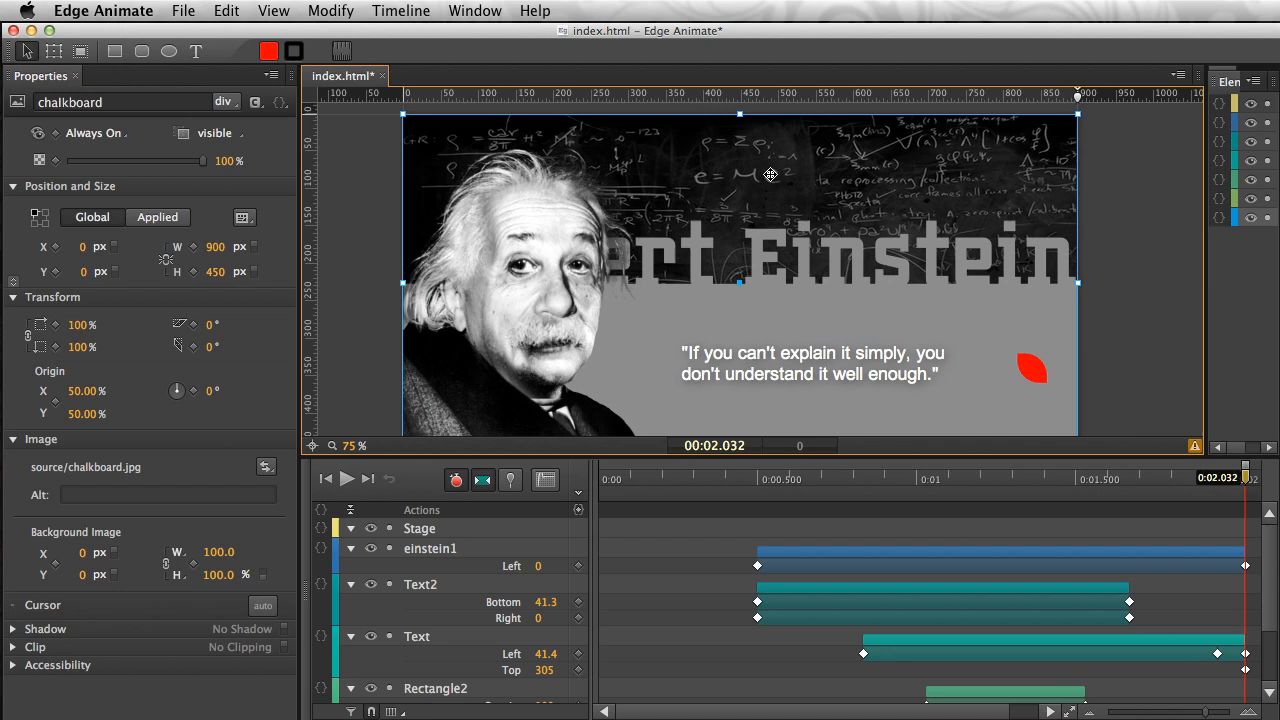
mouse_move(656, 186)
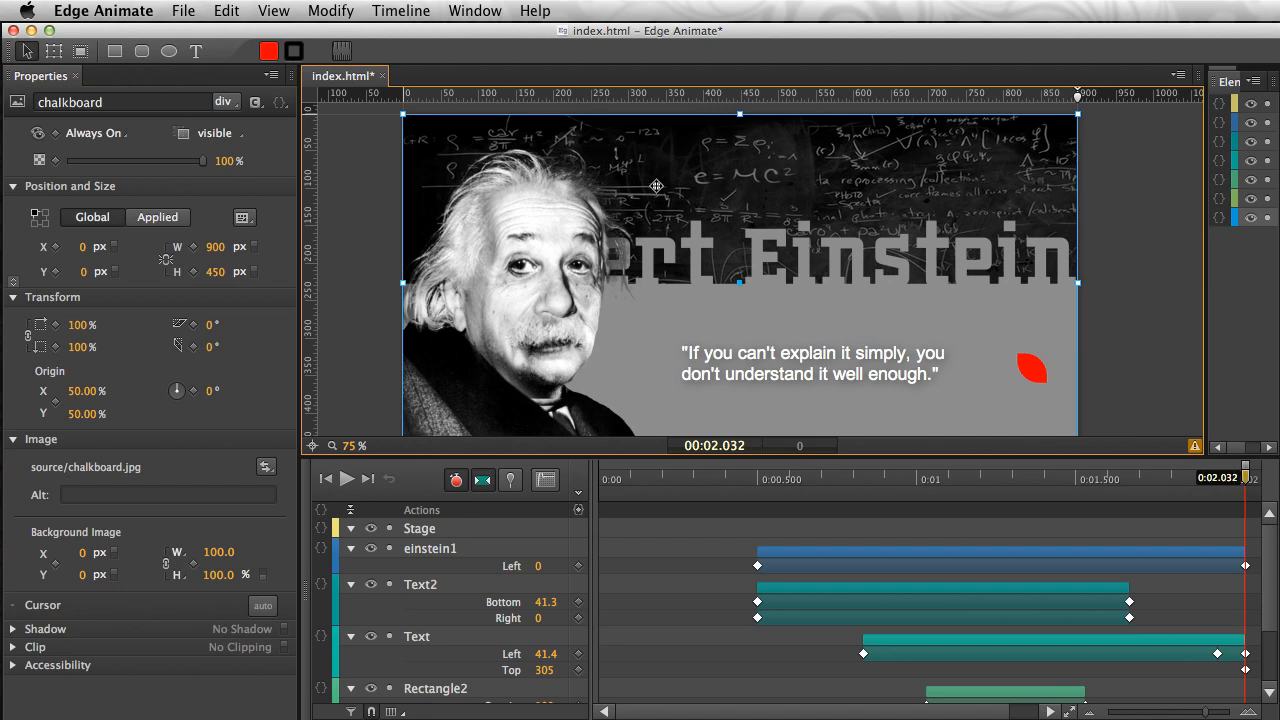
mouse_move(244, 216)
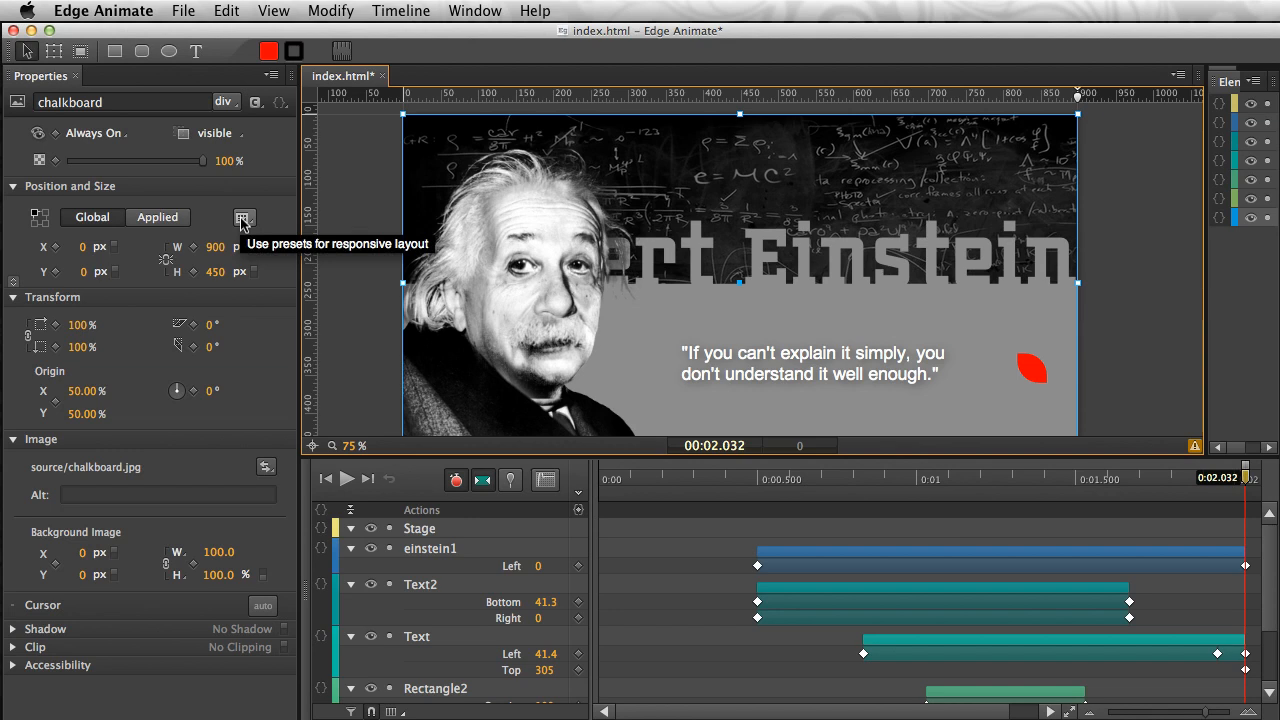
mouse_move(204, 264)
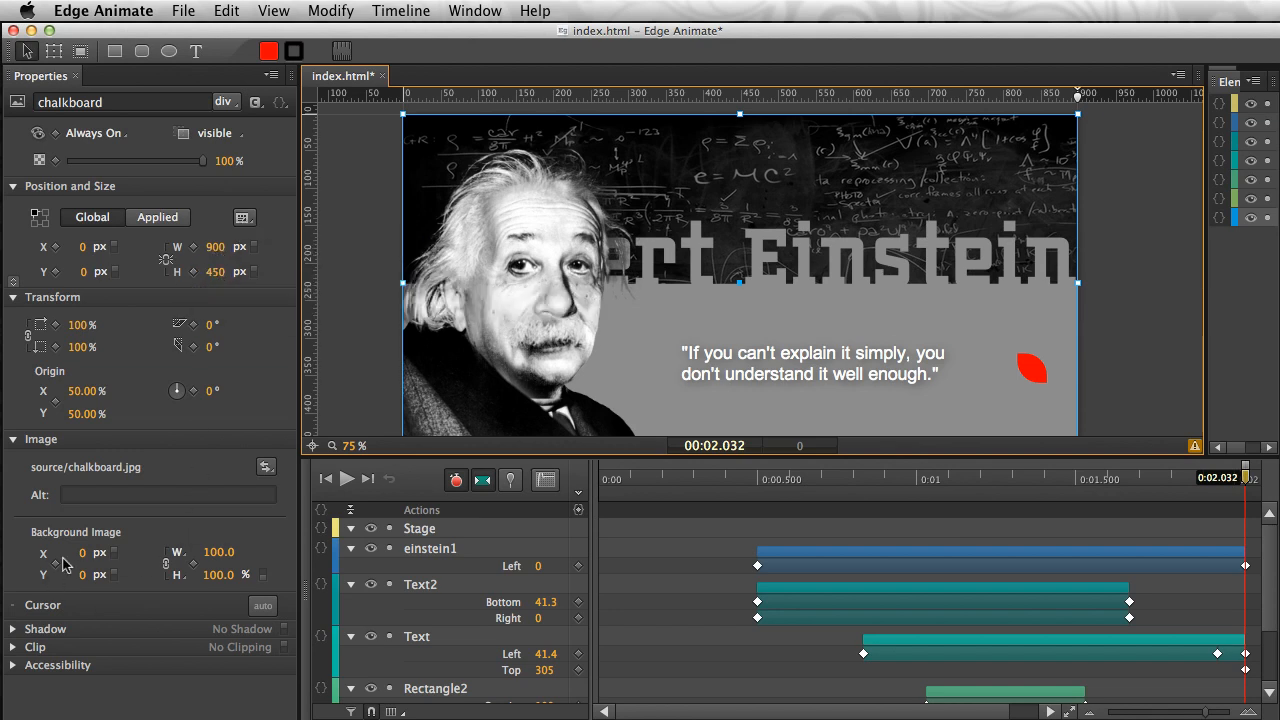
mouse_move(140, 428)
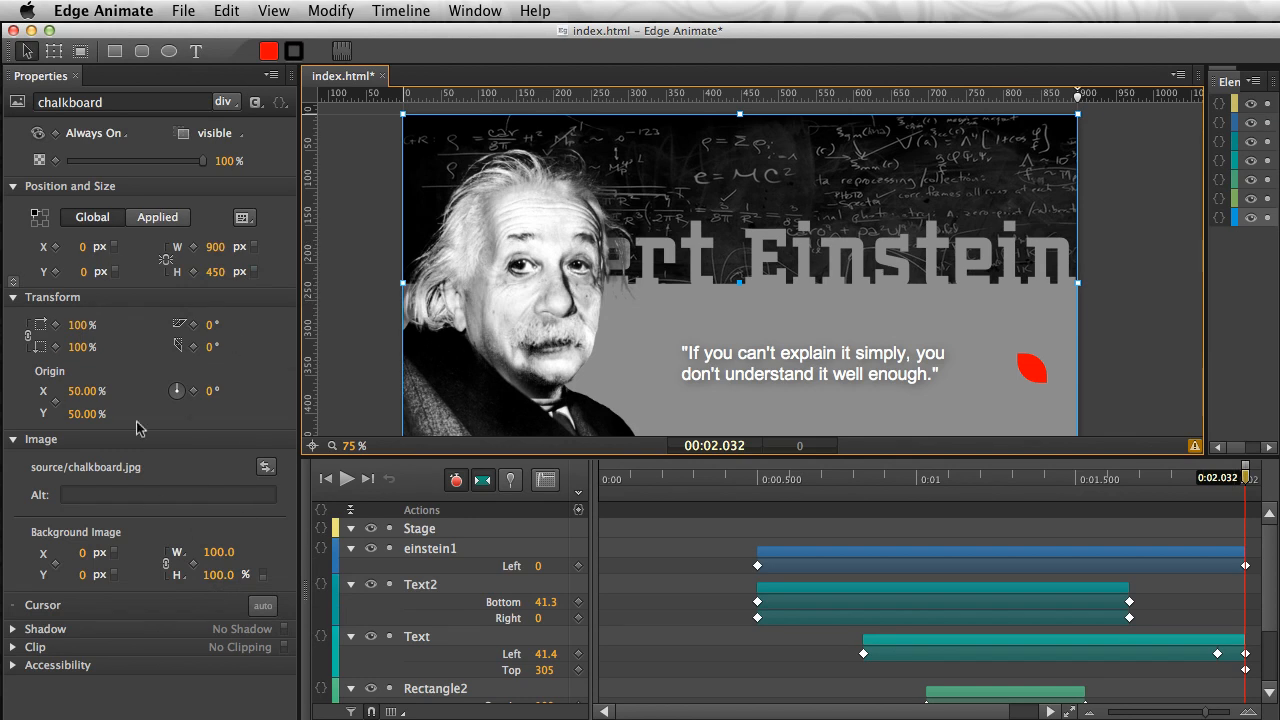
Step: Apply the Scale Background Image responsive preset to the chalkboard, then select the stage
left_click(244, 216)
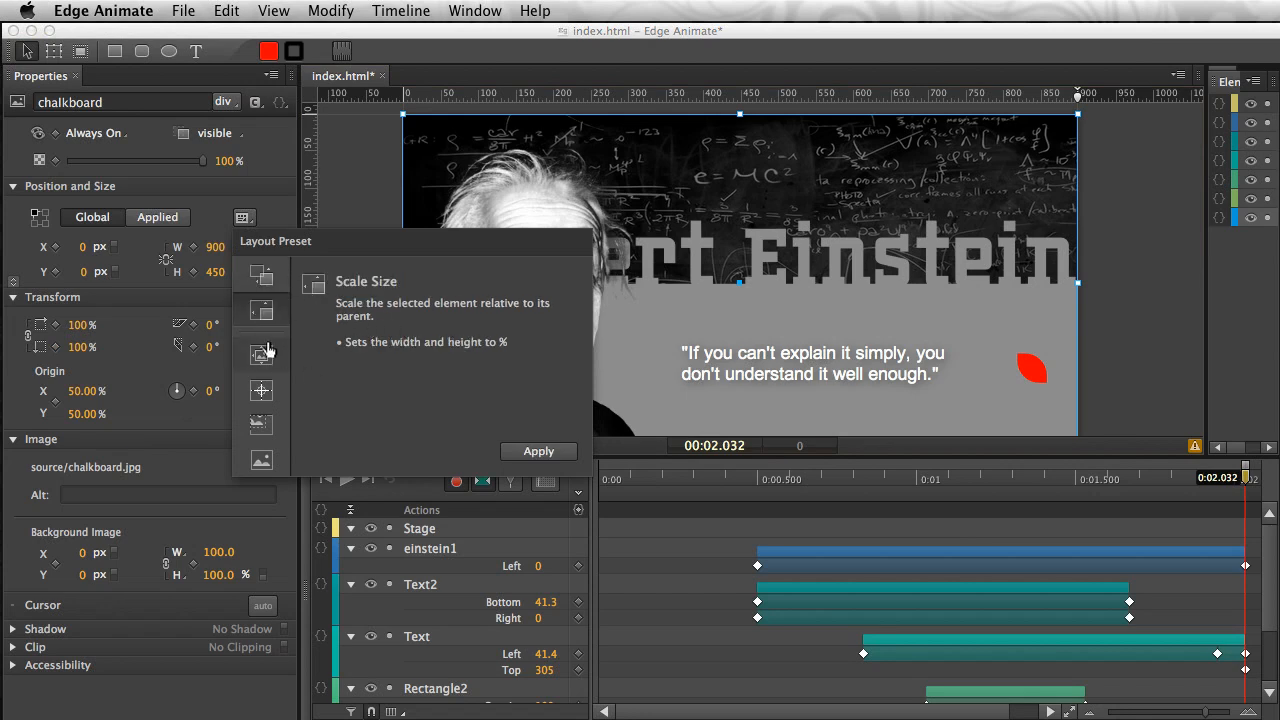
mouse_move(260, 356)
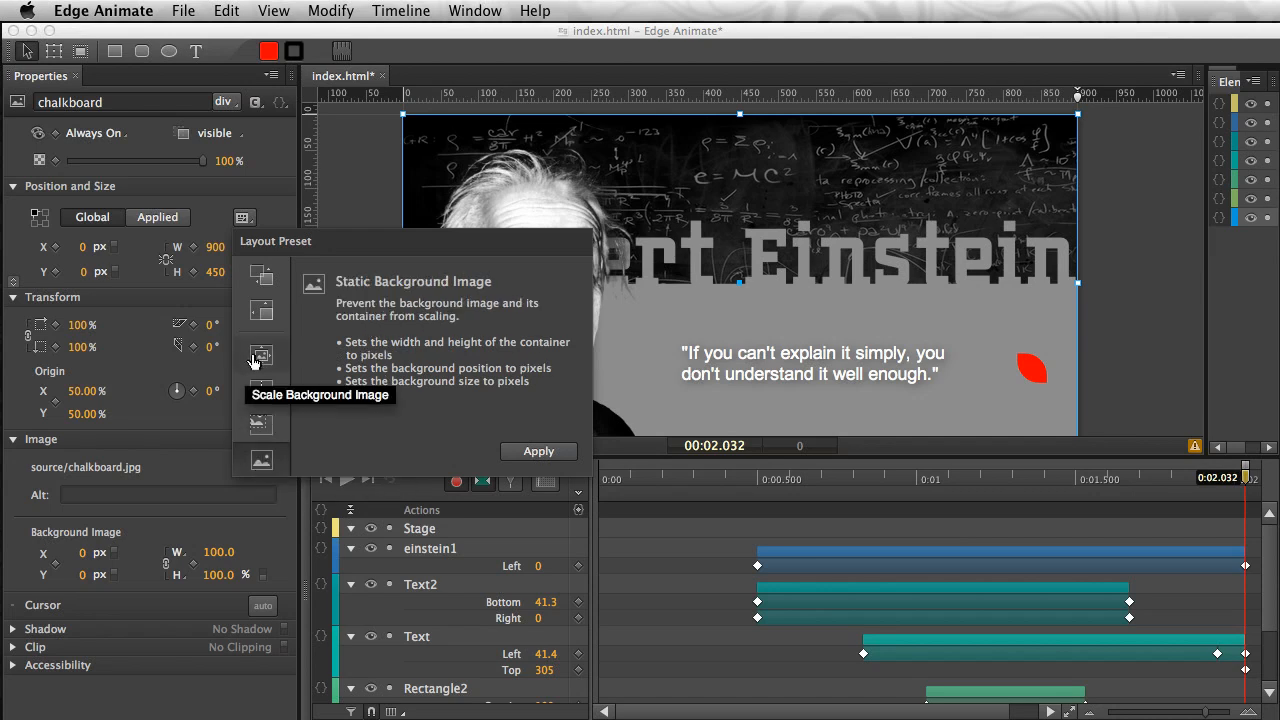
mouse_move(260, 356)
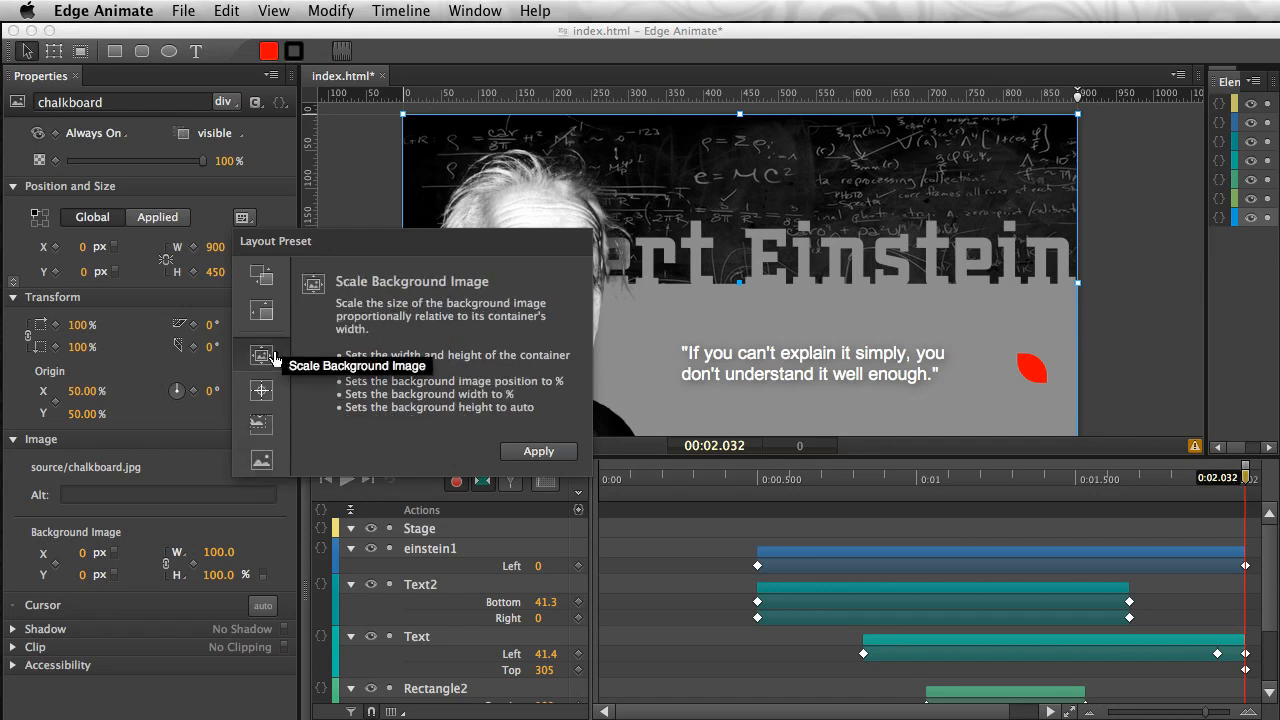
left_click(538, 452)
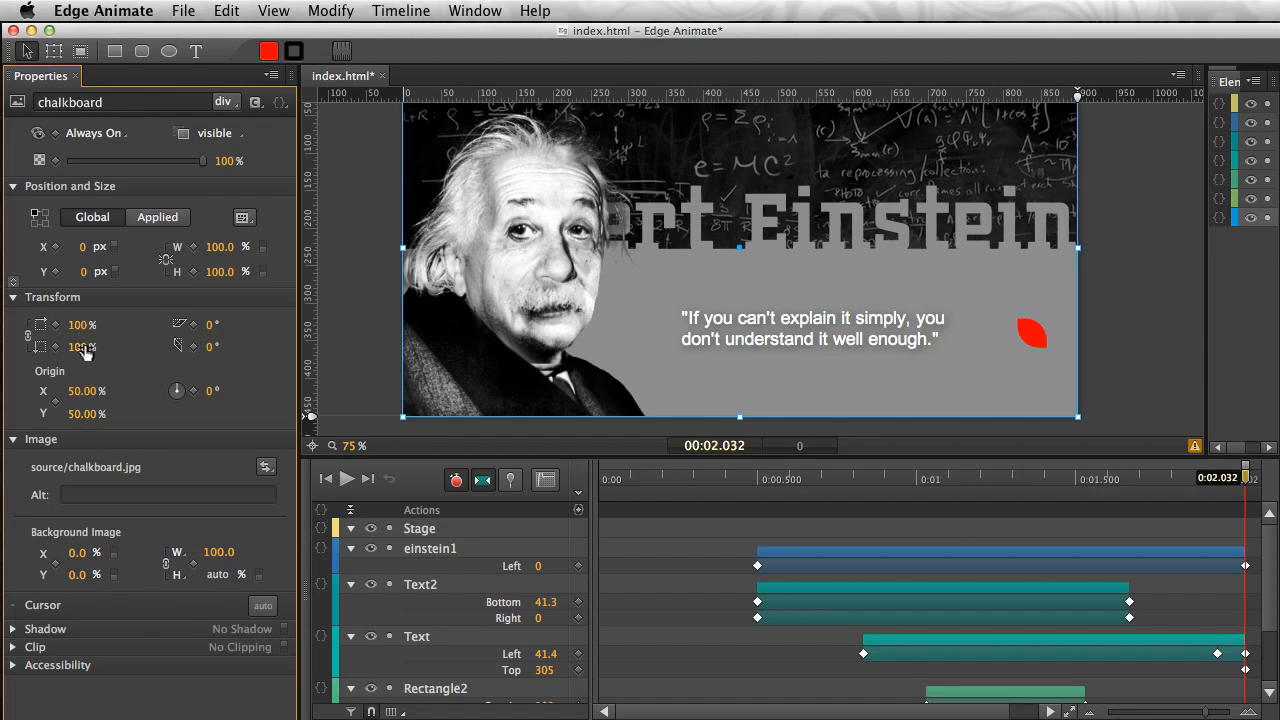
left_click(350, 256)
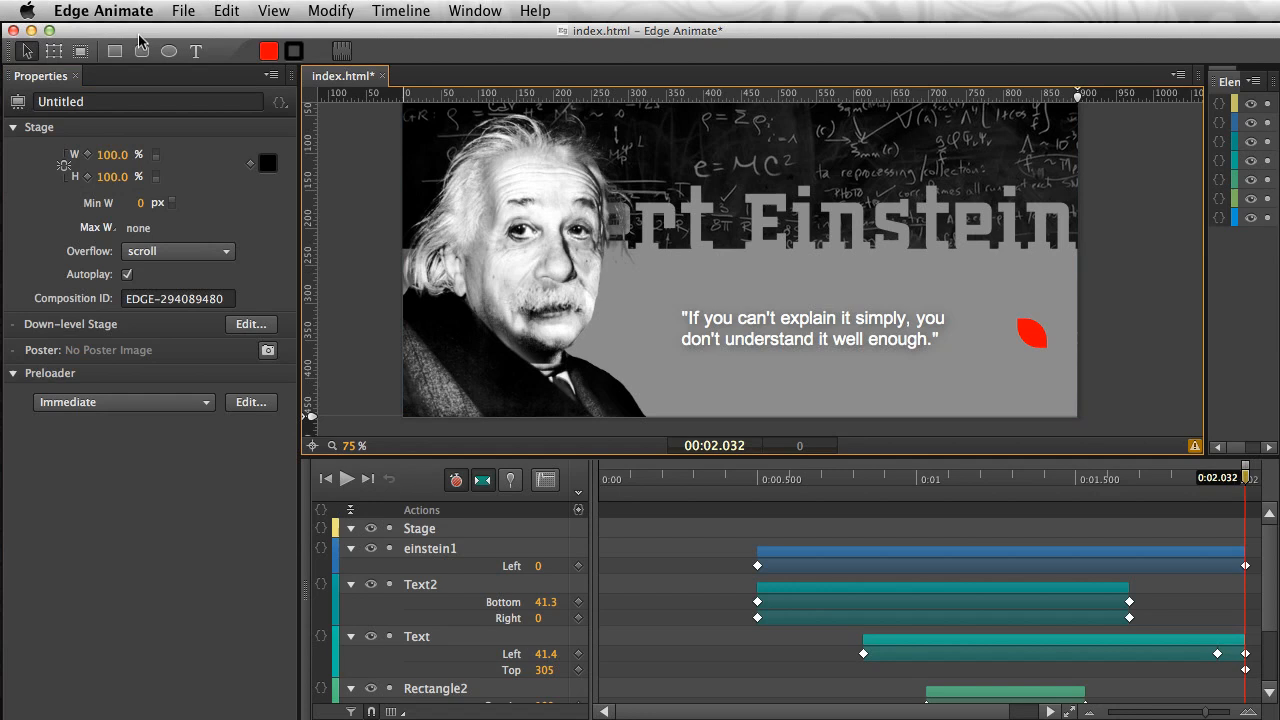
left_click(184, 12)
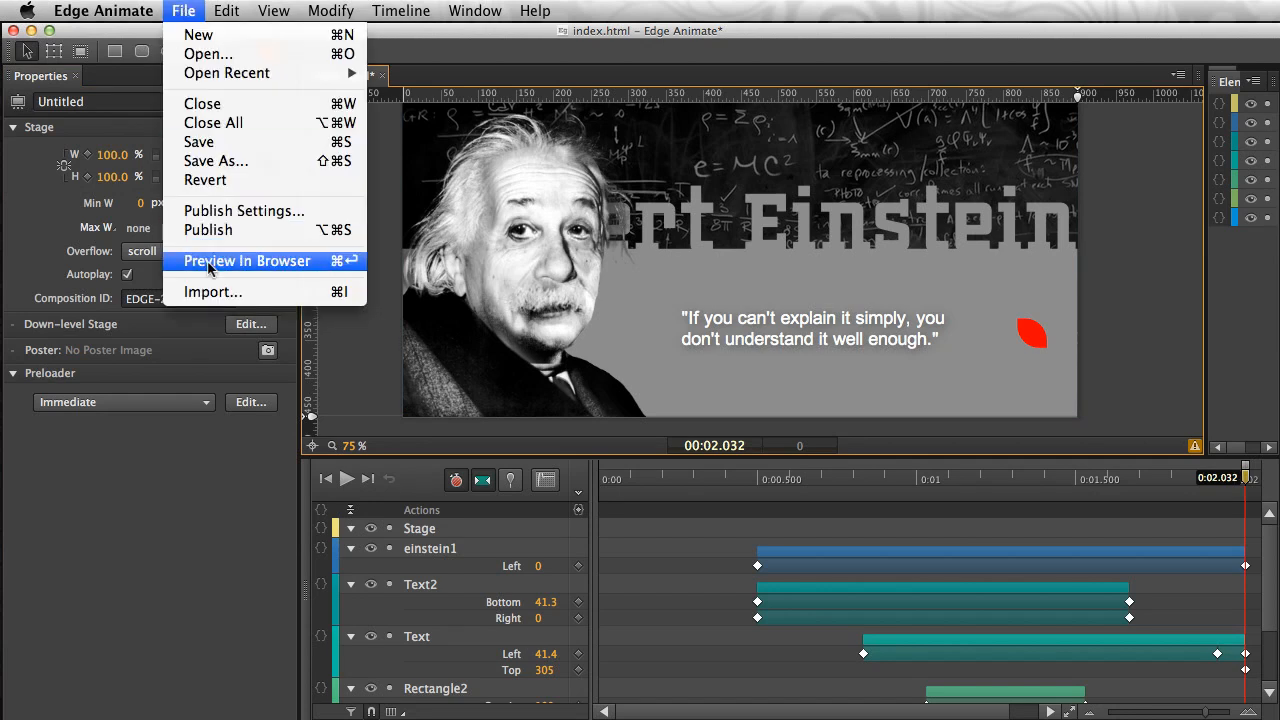
left_click(248, 260)
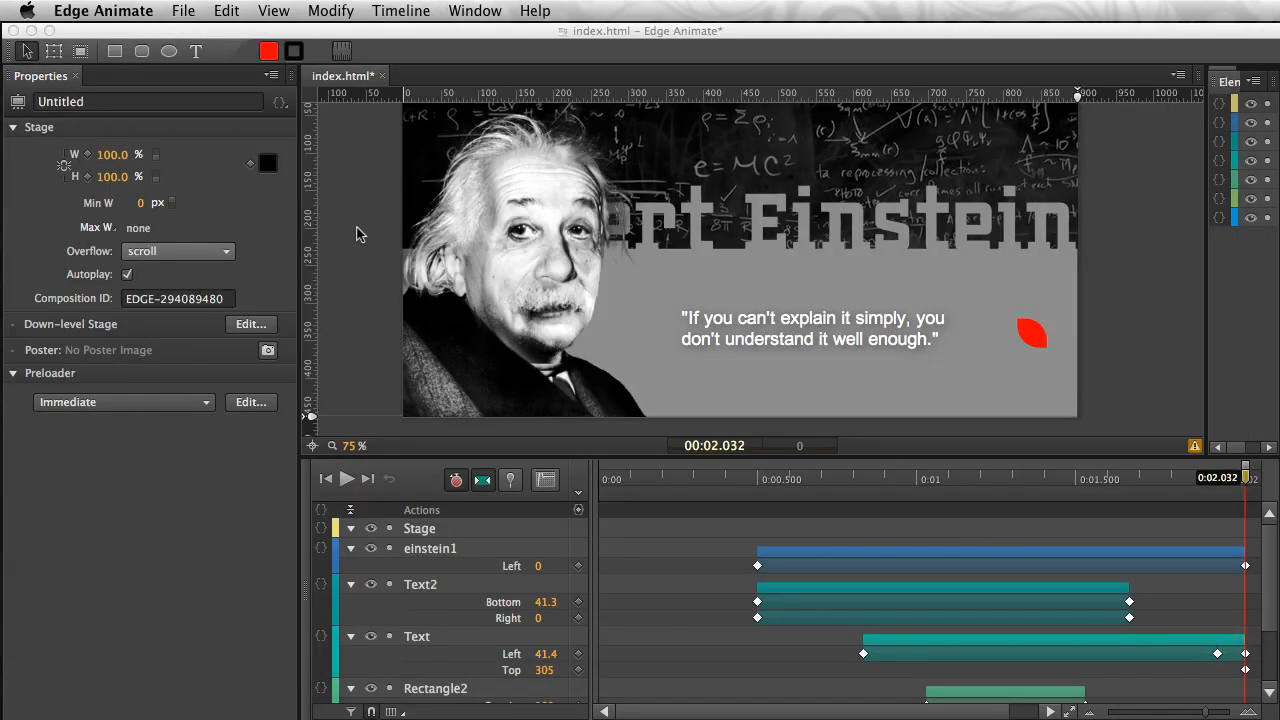
mouse_move(338, 180)
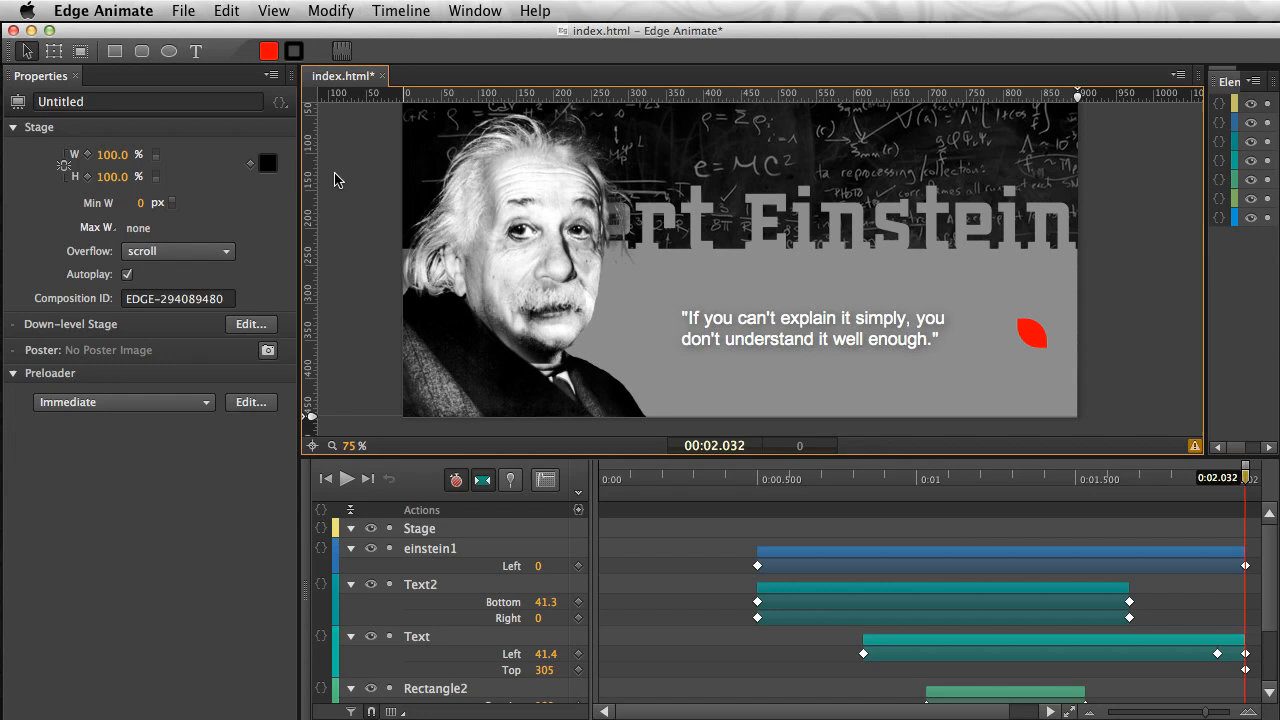
mouse_move(56, 136)
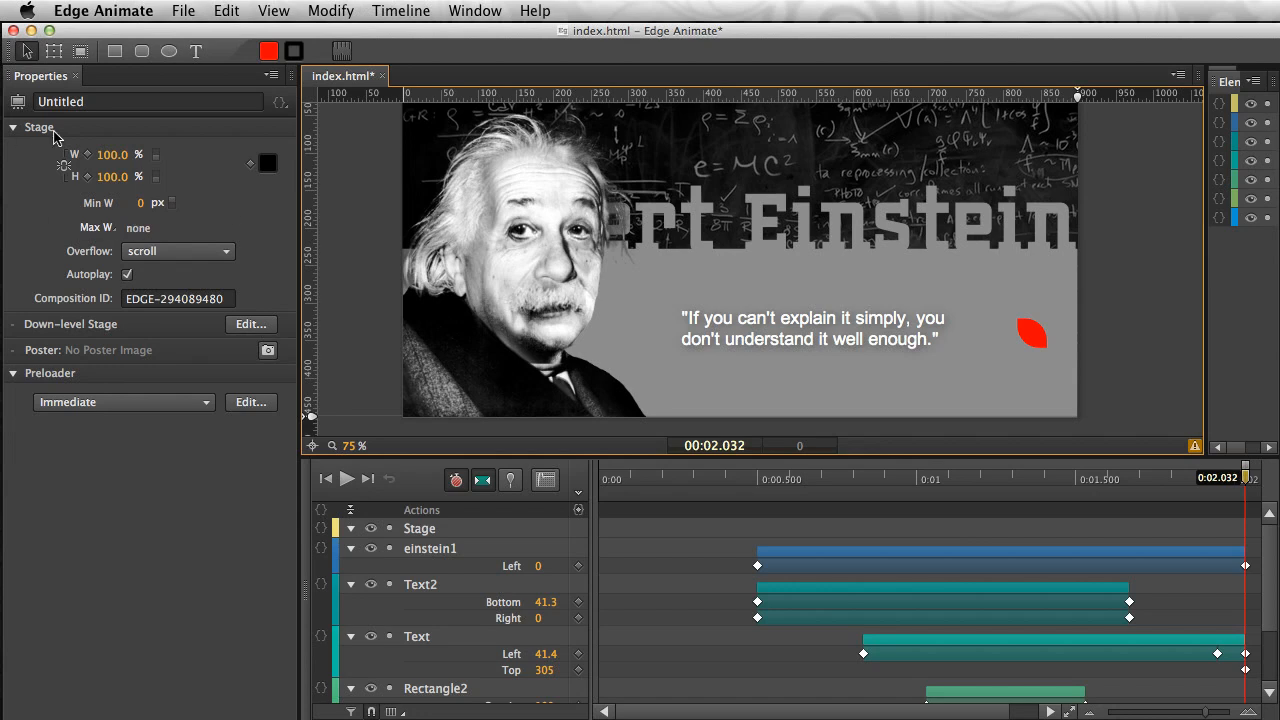
mouse_move(68, 228)
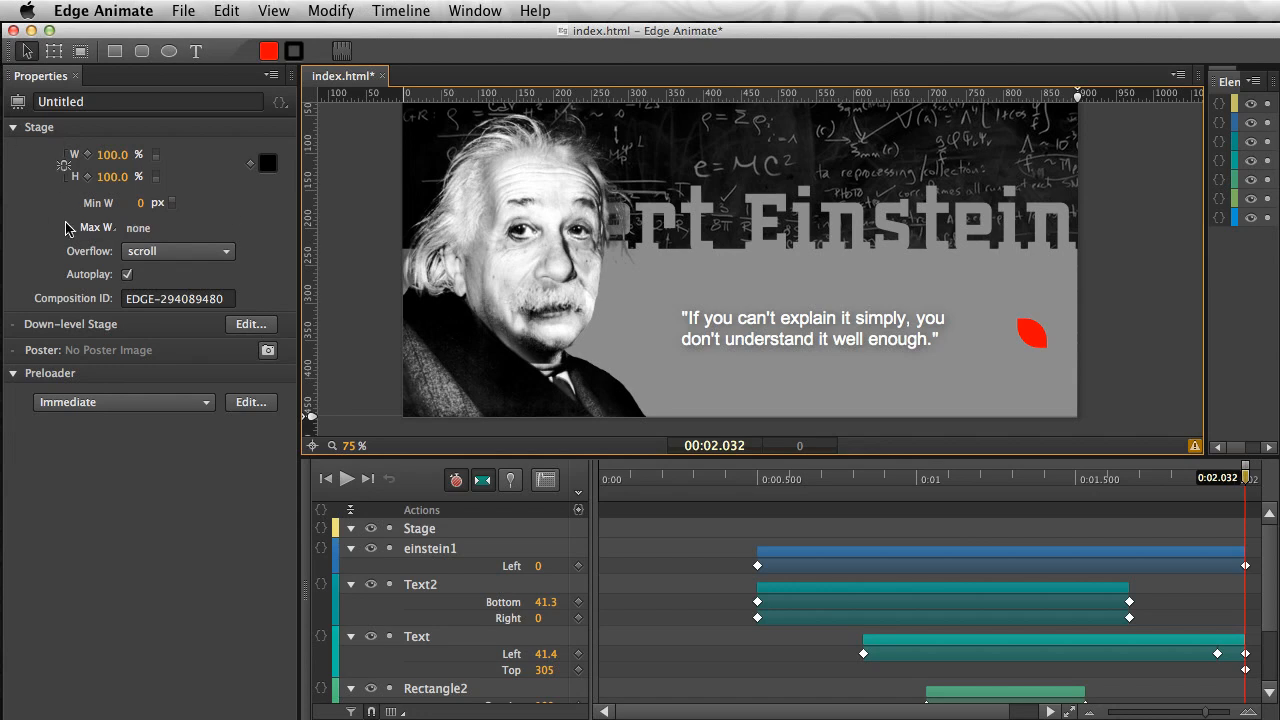
mouse_move(1098, 94)
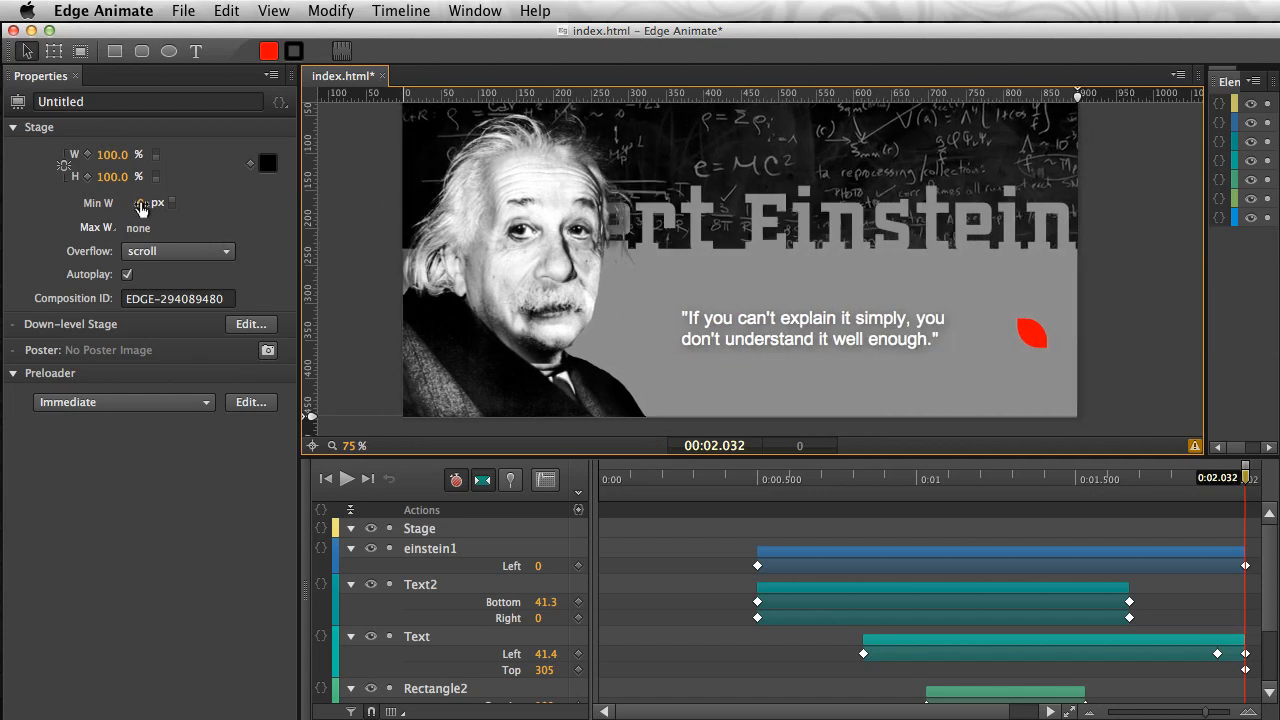
Step: Set the stage's minimum width to 700 px and maximum width to 1200 px
left_click(132, 202)
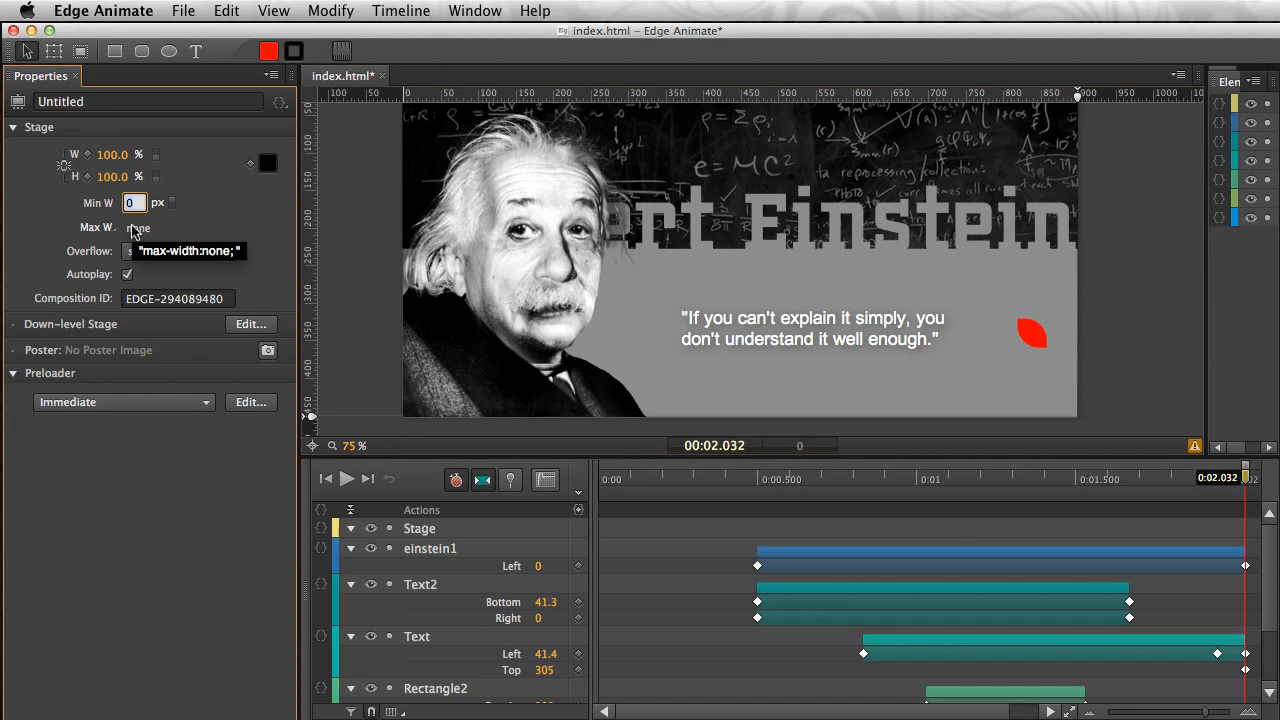
type("700")
left_click(136, 228)
type("900")
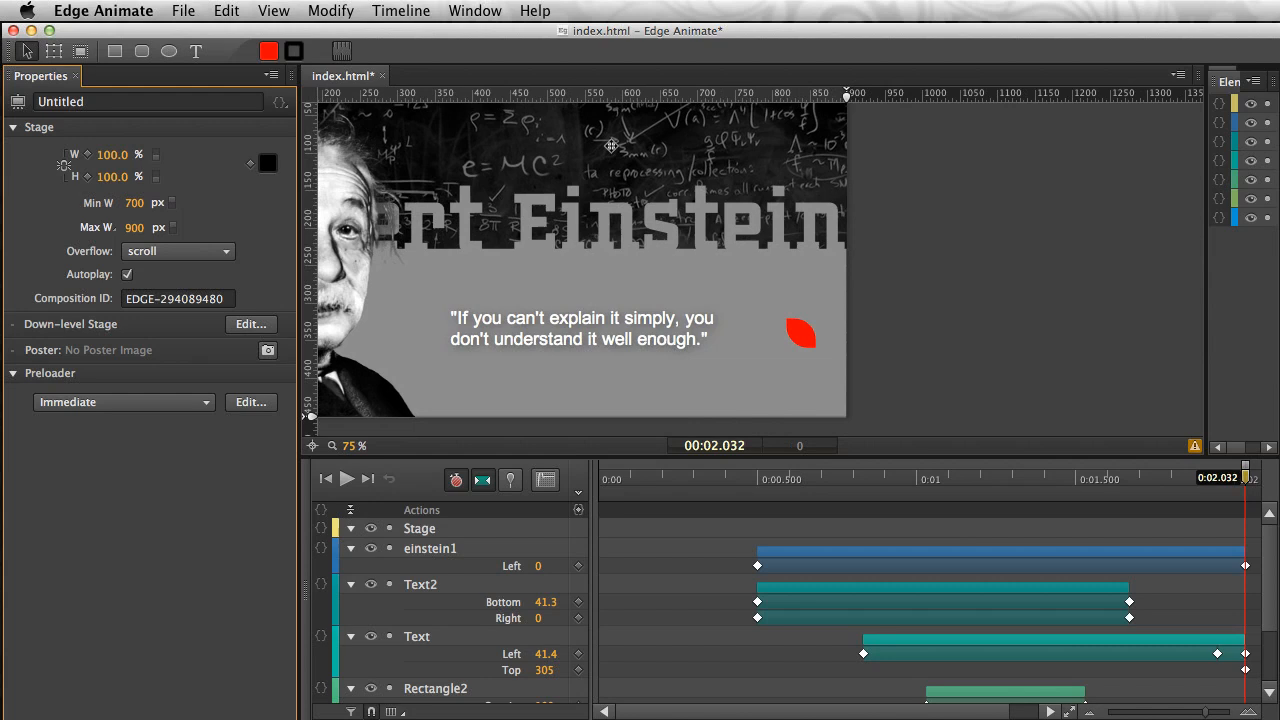
left_click(136, 228)
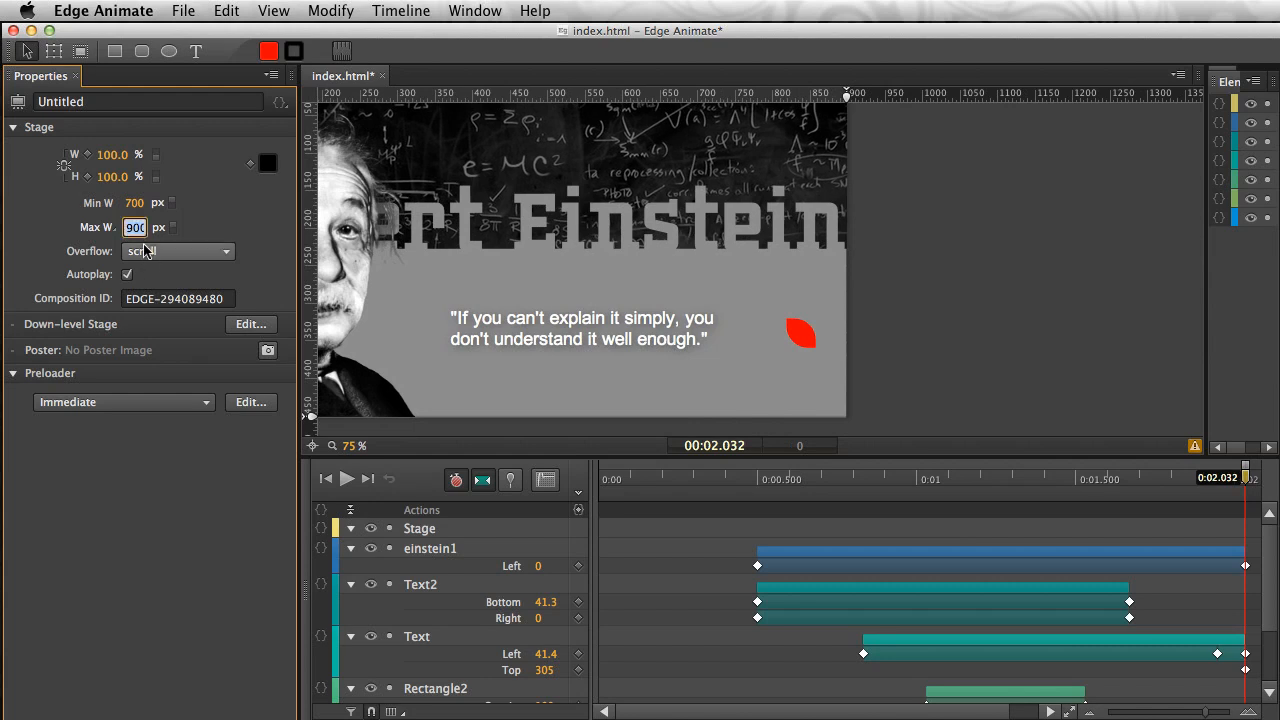
mouse_move(176, 252)
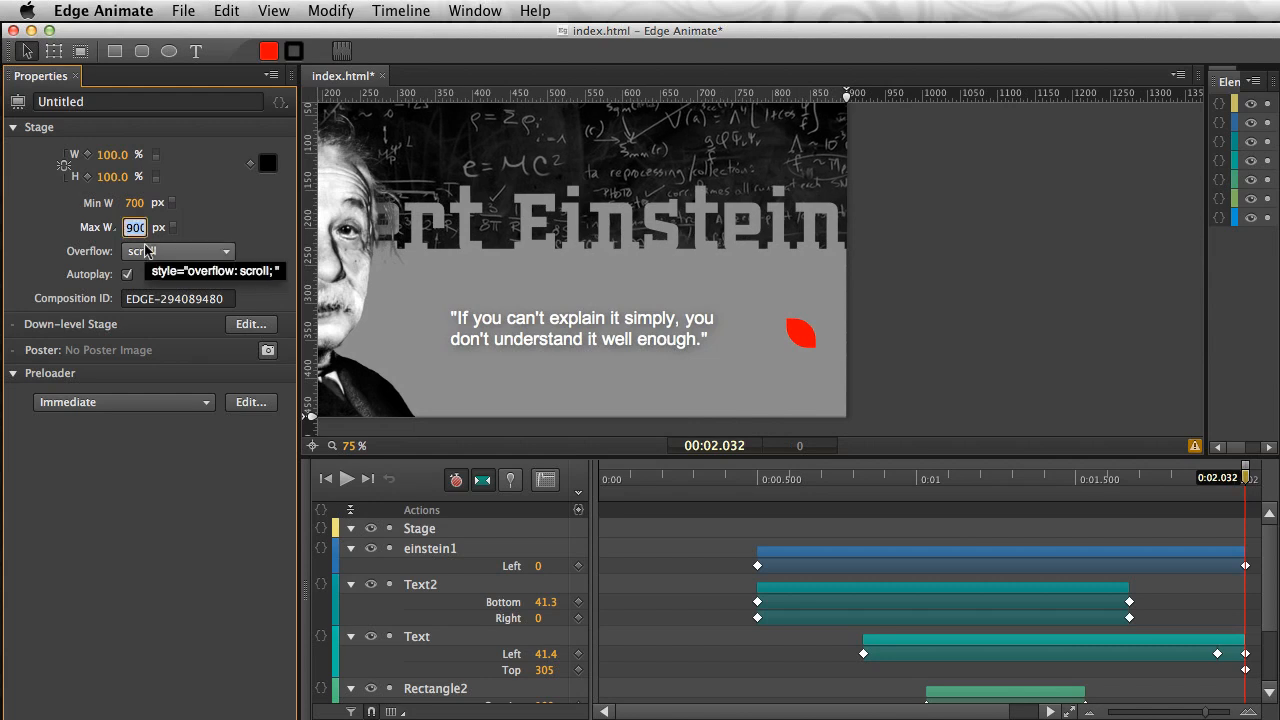
type("1200")
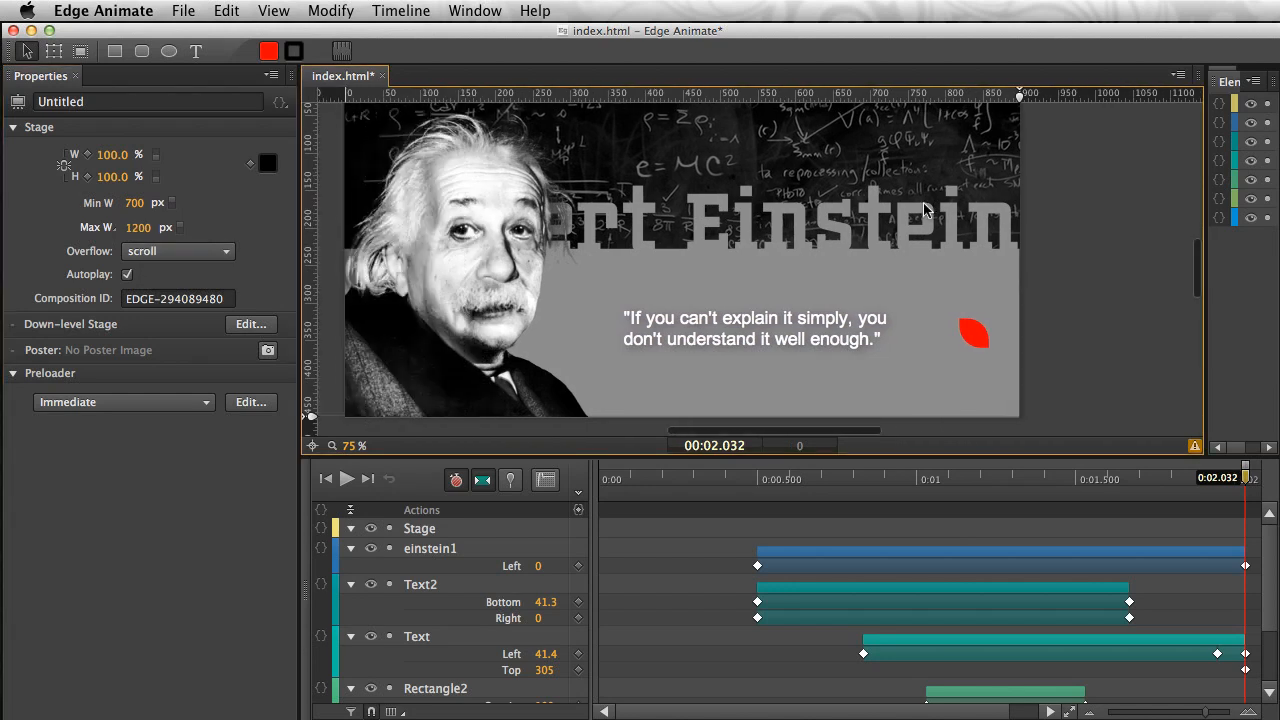
left_click(184, 12)
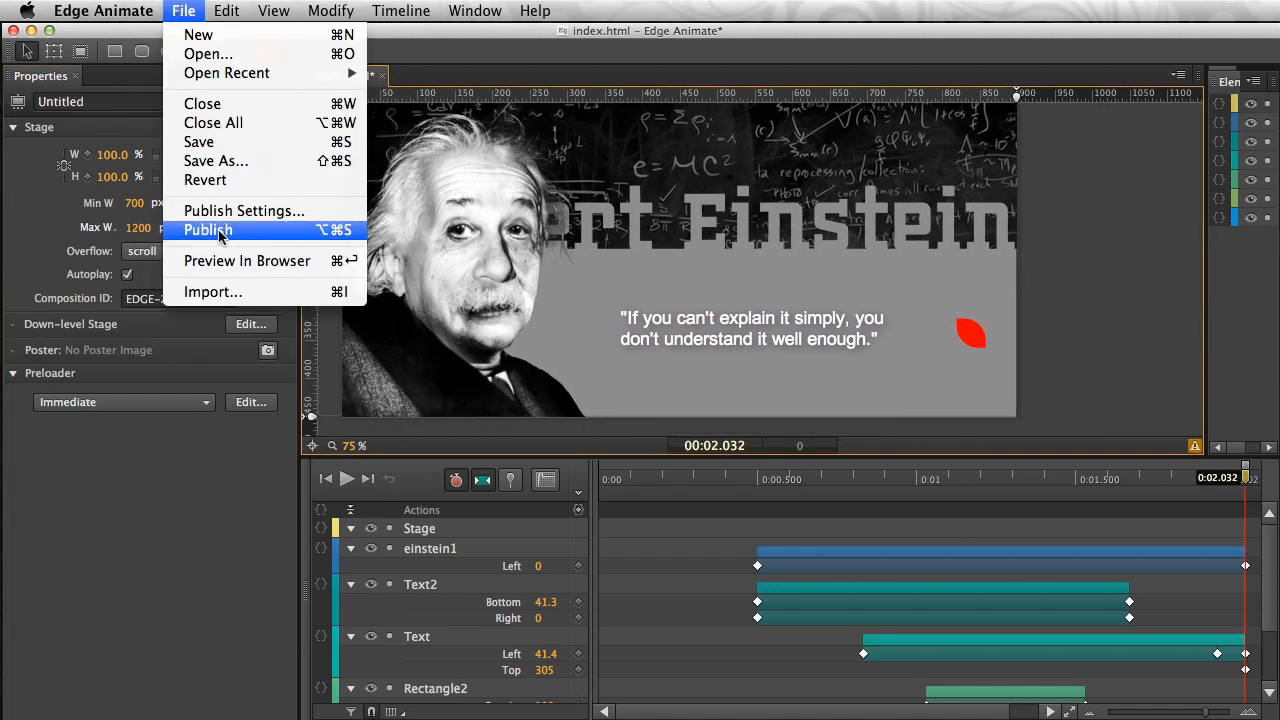
Step: Preview the animation in Chrome to check it caps at the 1200 px maximum width
left_click(248, 260)
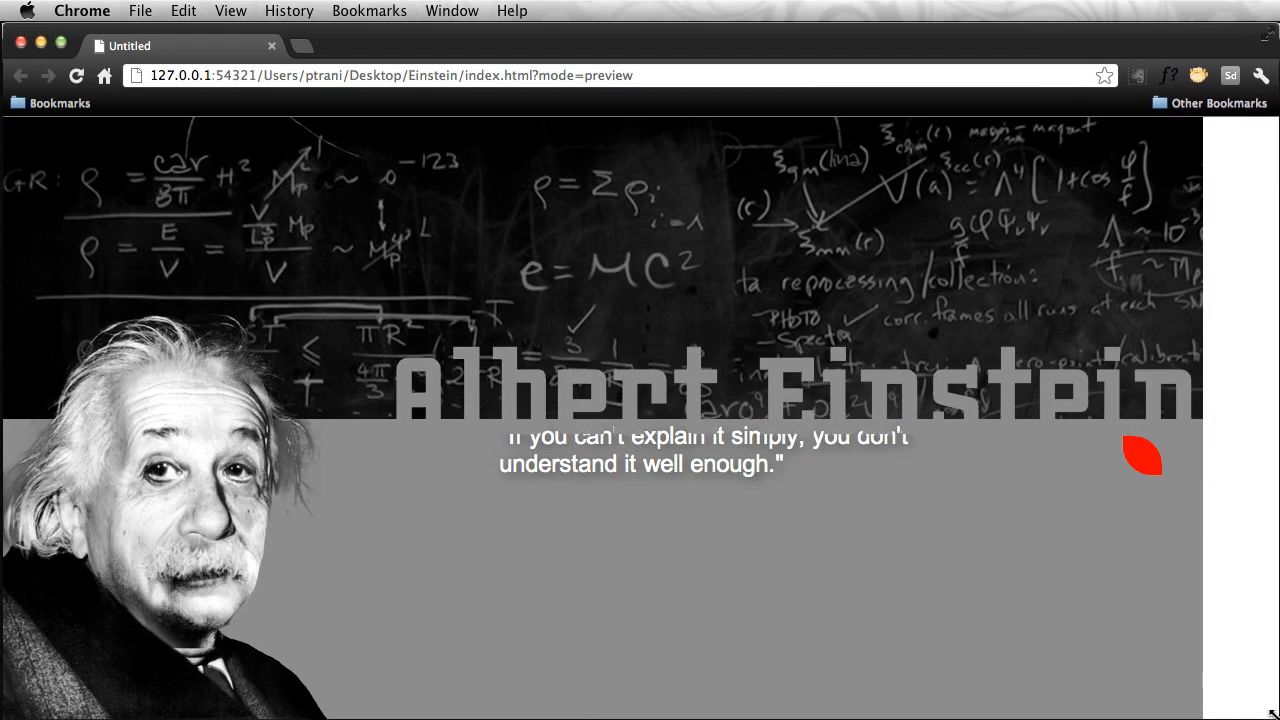
mouse_move(1160, 510)
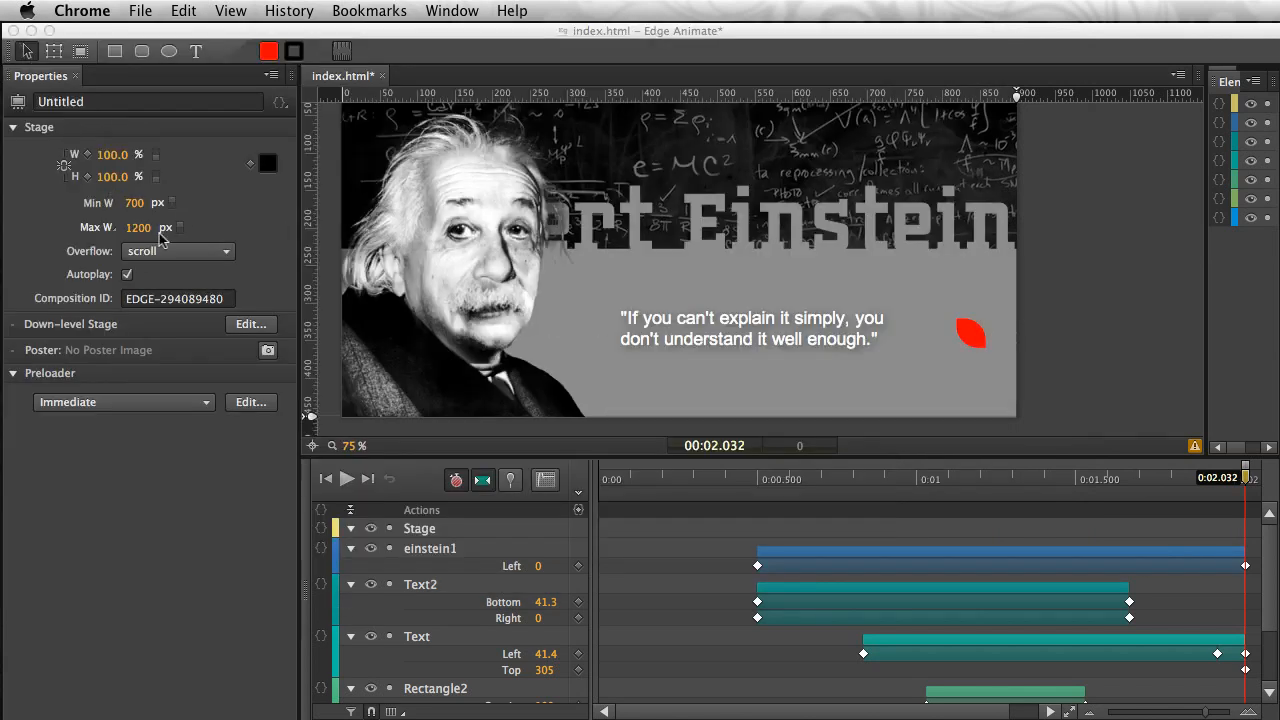
mouse_move(1150, 106)
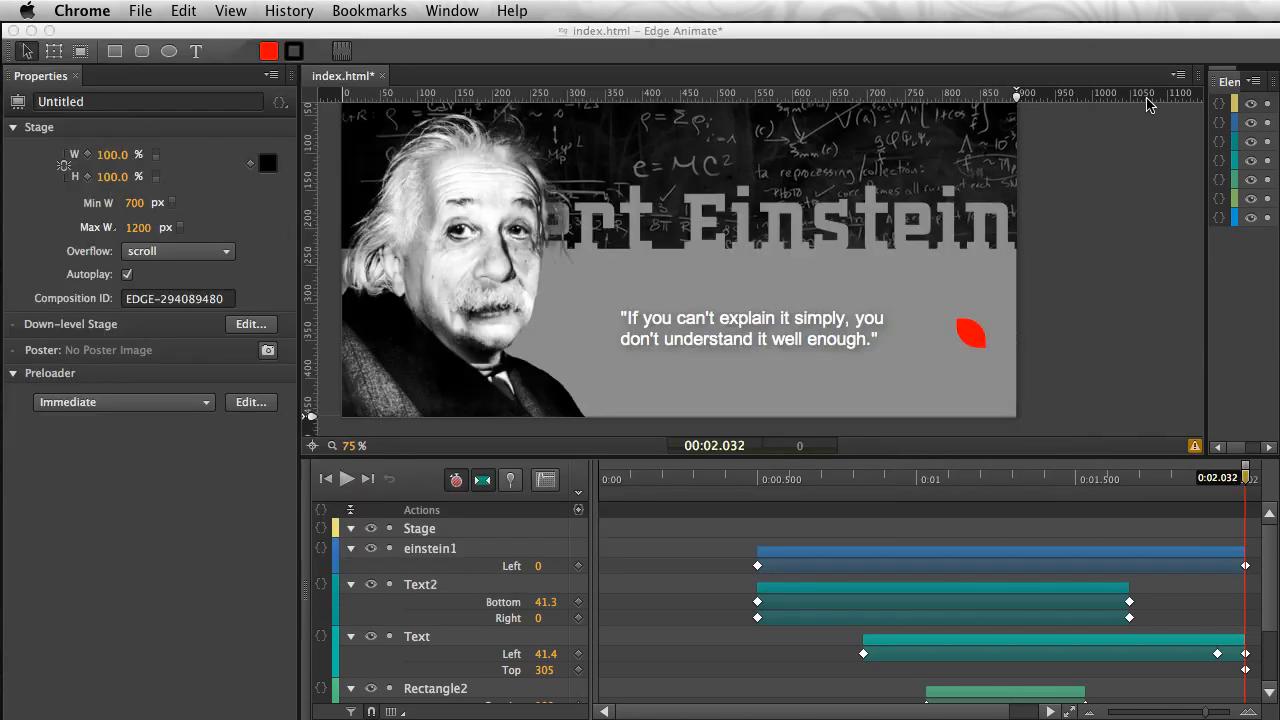